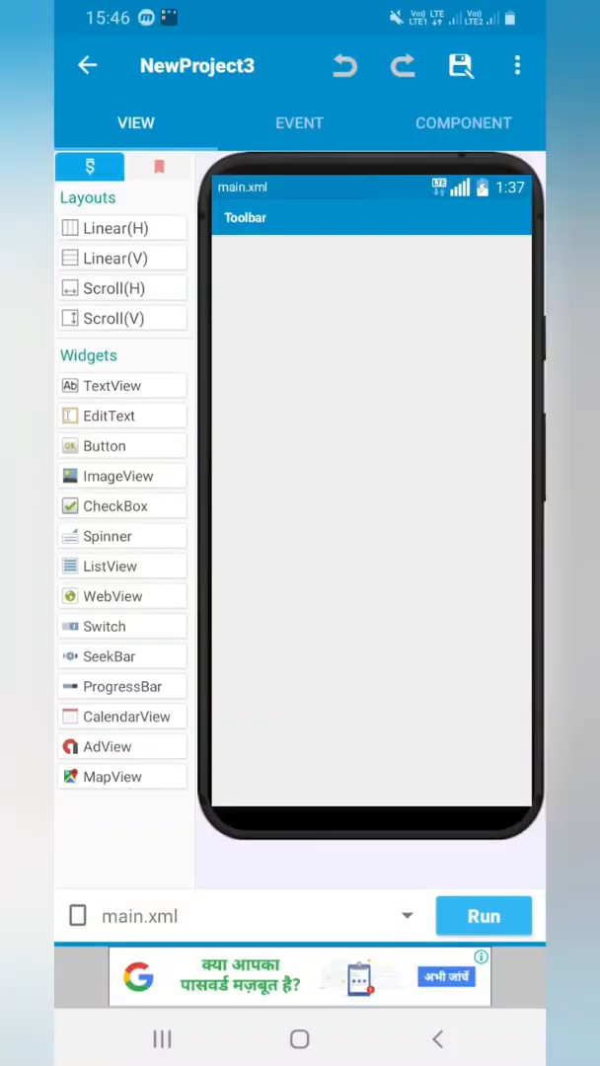
# Step: Open AdMob from the ⋮ menu's Library to start the Add Ad Units wizard
pyautogui.click(517, 65)
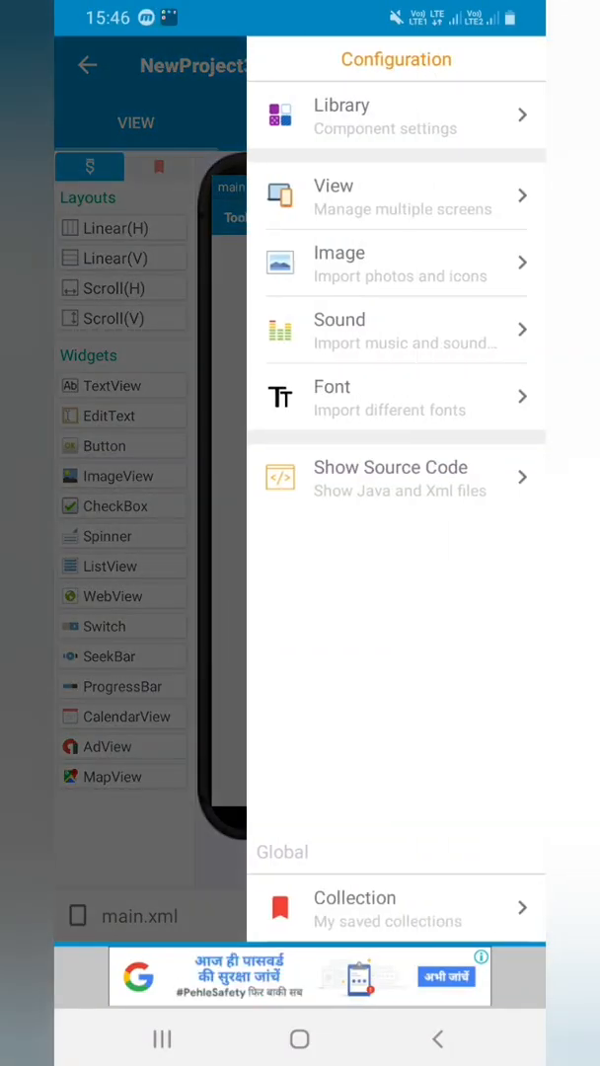
pyautogui.click(395, 115)
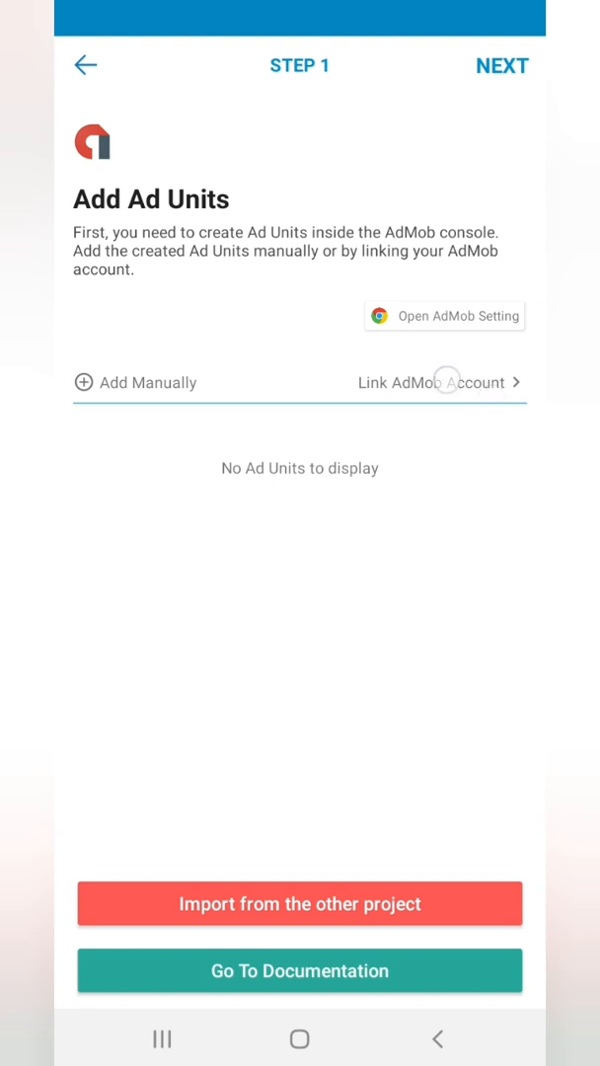
# Step: Link the AdMob account, assign bnr to Banner and int to Interstitial, and continue to Review
pyautogui.click(439, 382)
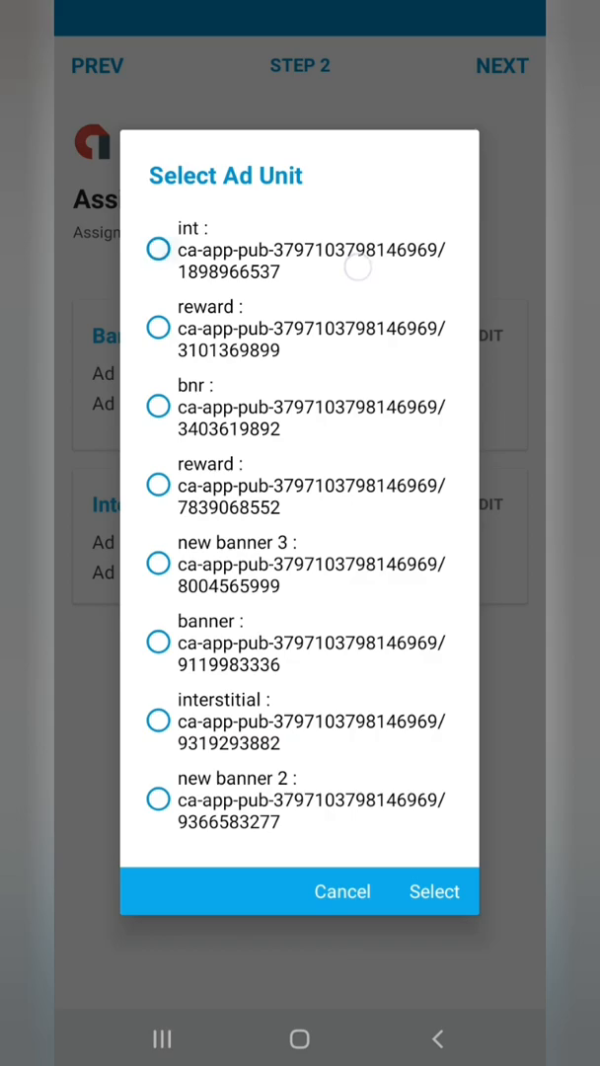
pyautogui.click(434, 891)
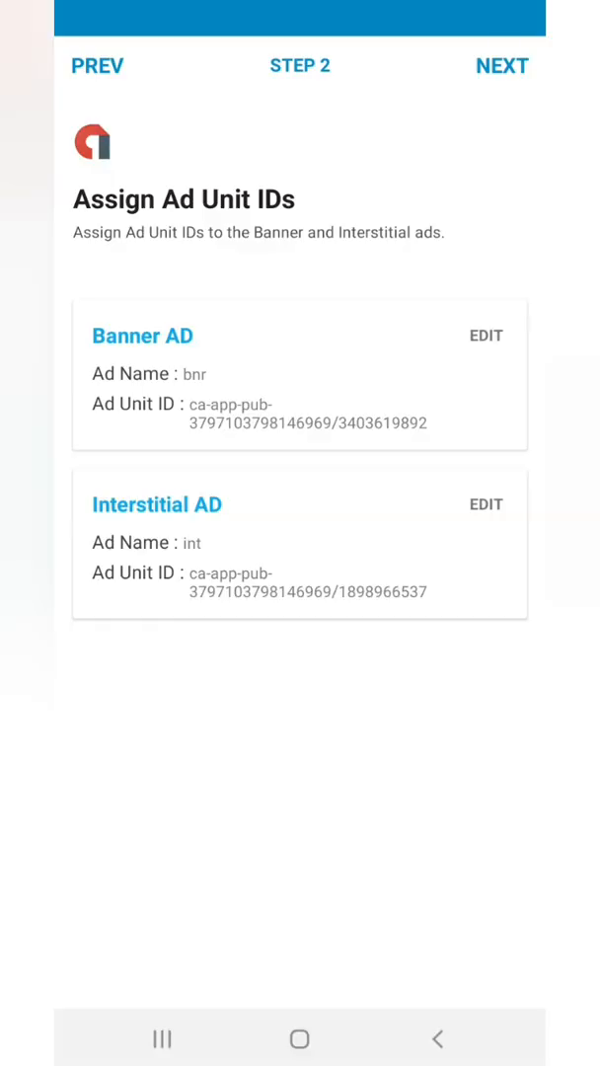
pyautogui.click(501, 66)
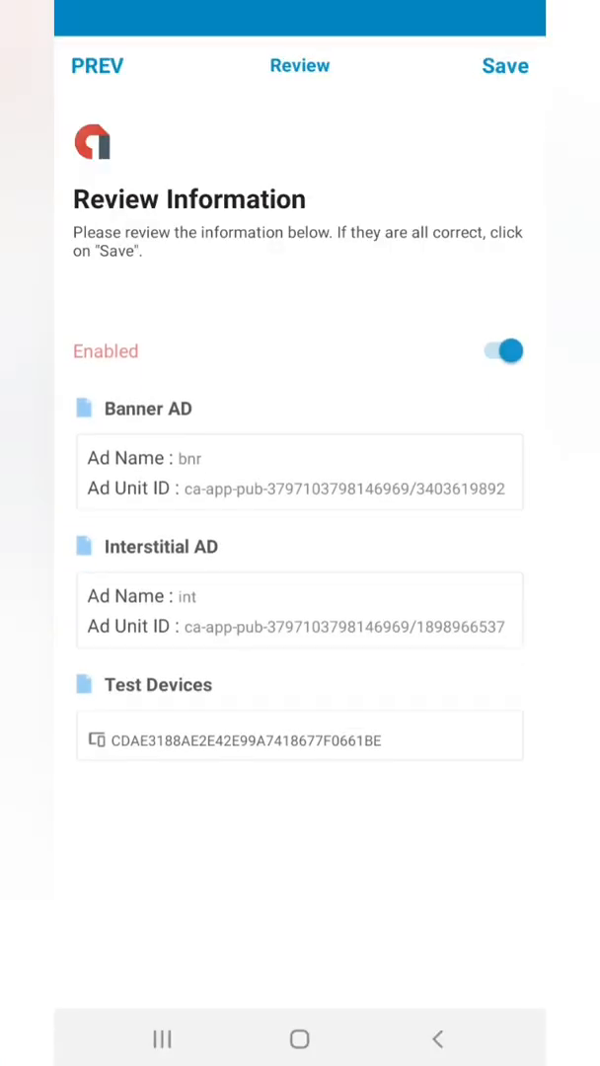
# Step: Save the AdMob settings and choose an ad size for adview3
pyautogui.click(98, 65)
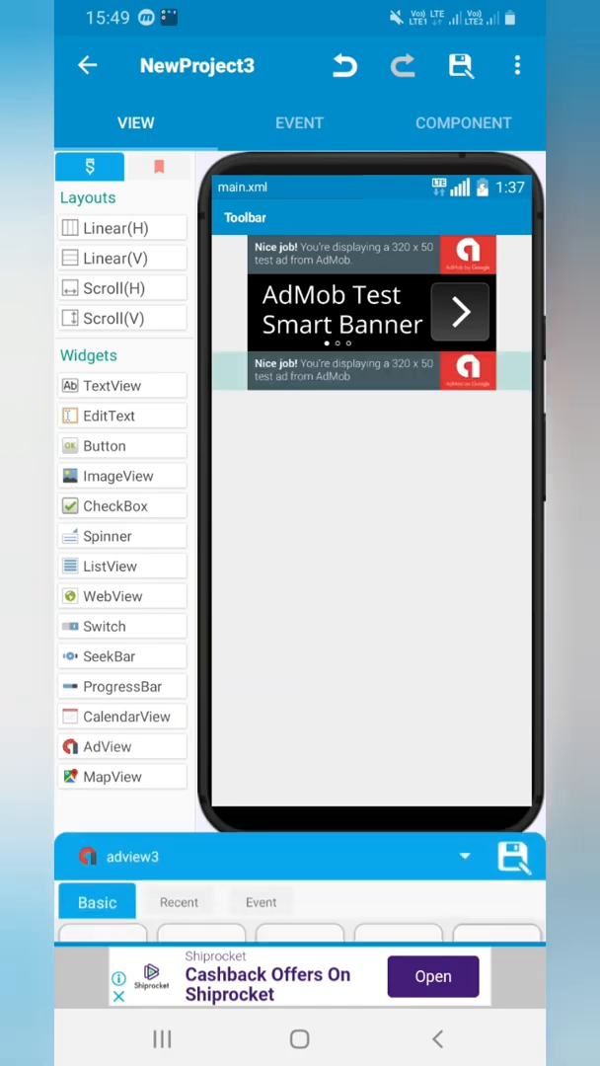
pyautogui.click(101, 889)
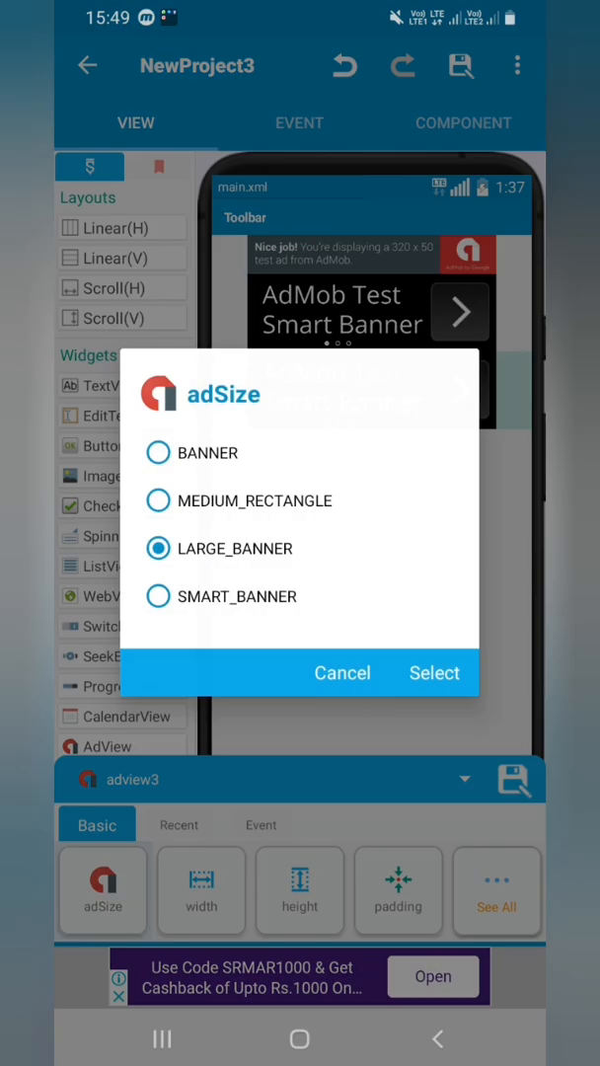
pyautogui.click(434, 673)
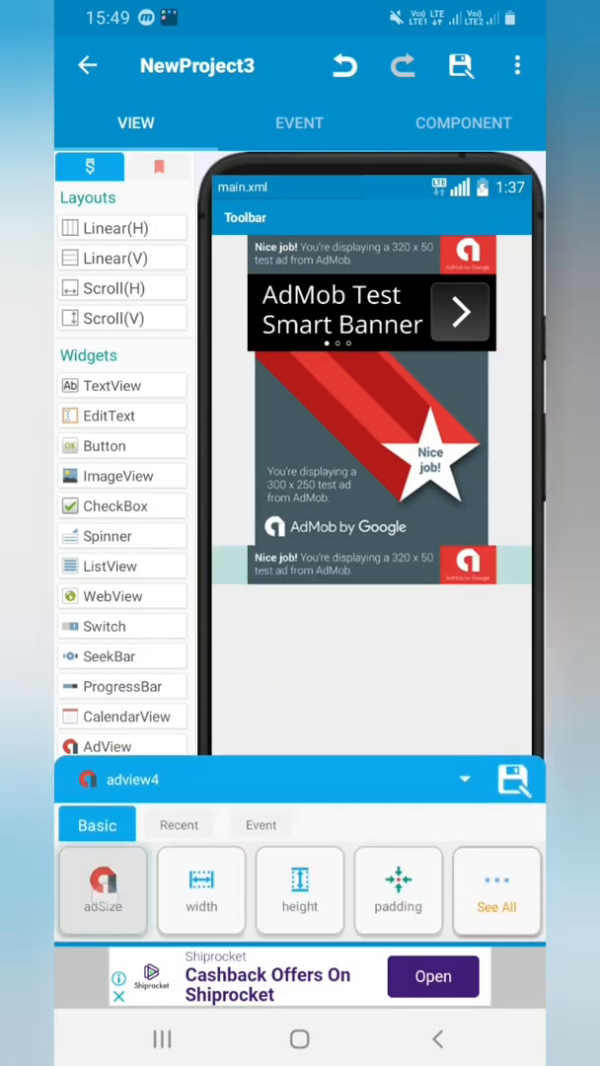
# Step: Set ad sizes for adview4 and adview2, making adview2 MEDIUM_RECTANGLE
pyautogui.click(385, 284)
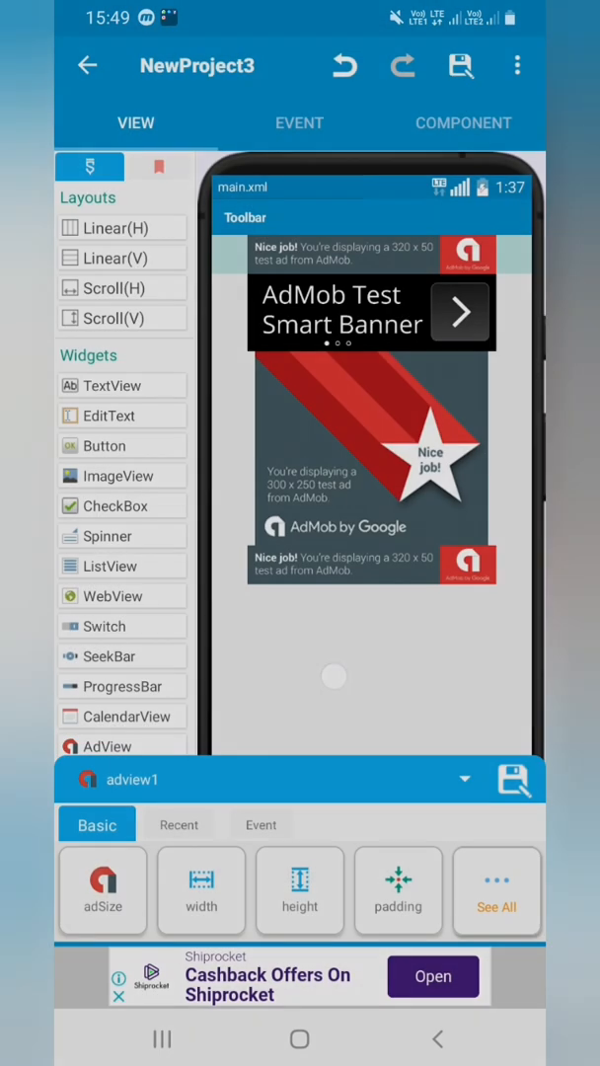
pyautogui.click(102, 891)
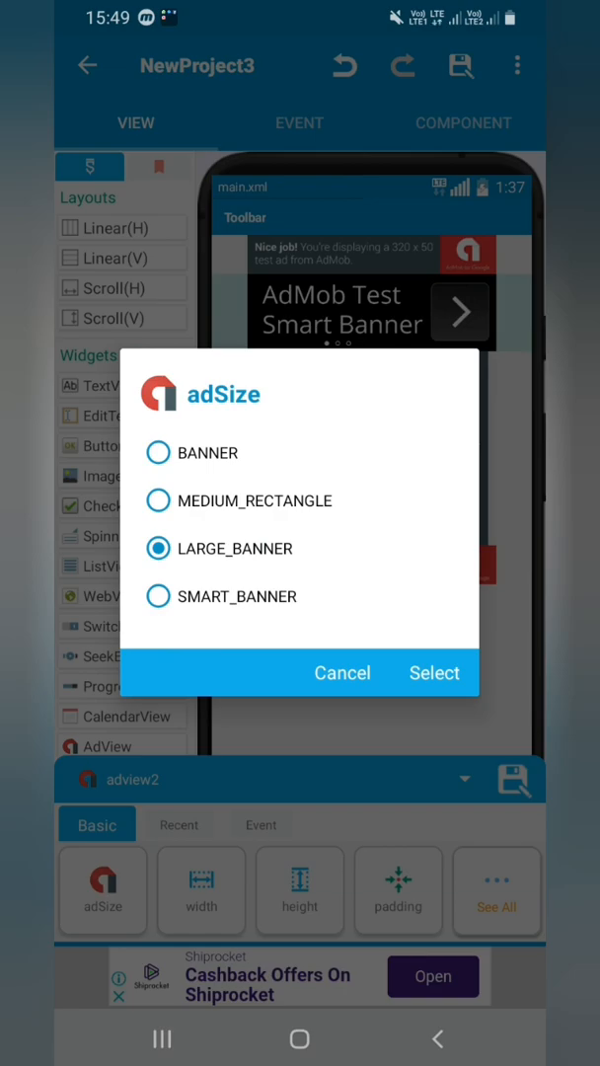
pyautogui.click(158, 500)
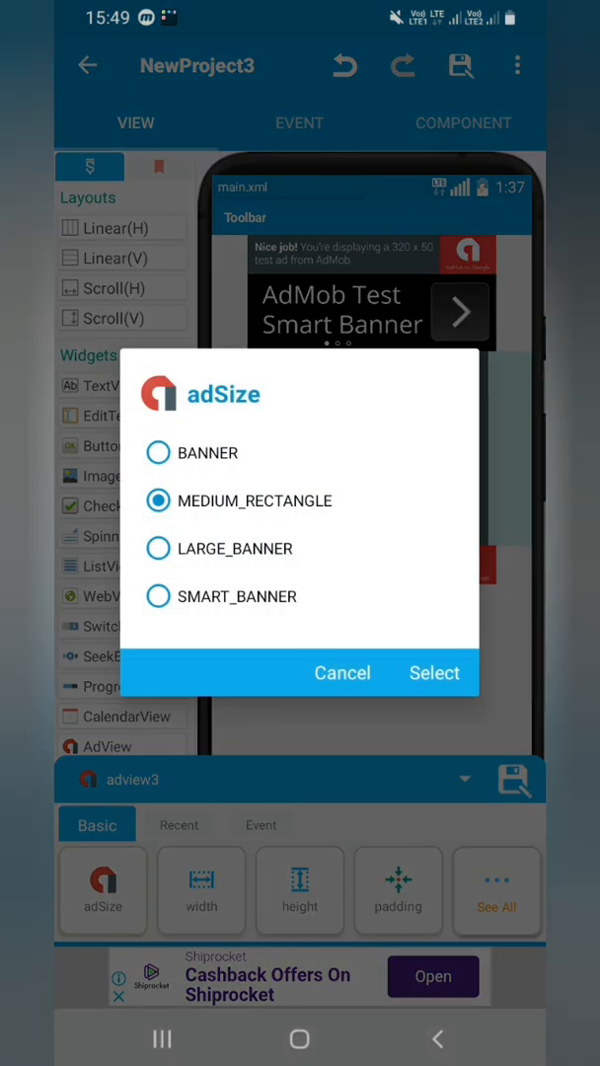
pyautogui.click(435, 672)
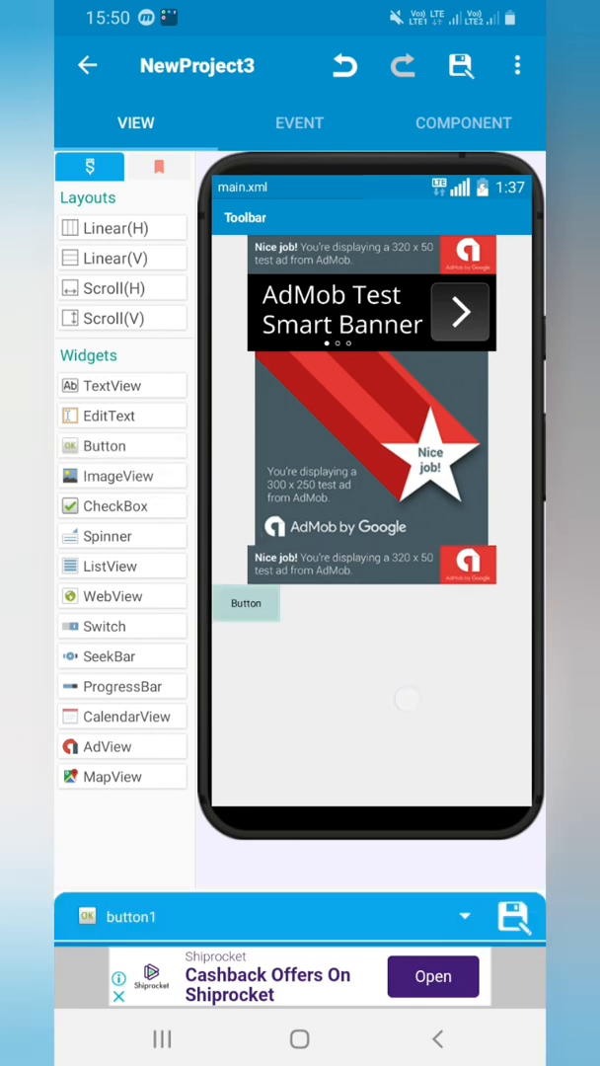
# Step: Add an Interstitial Ad component named 'i' to NewProject3
pyautogui.click(299, 122)
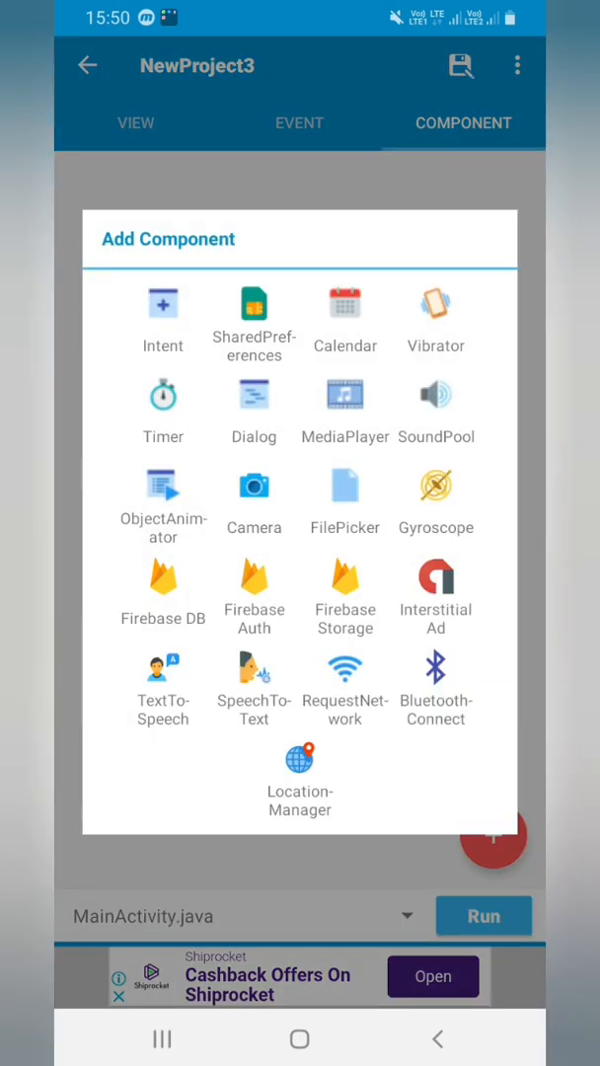
pyautogui.click(436, 592)
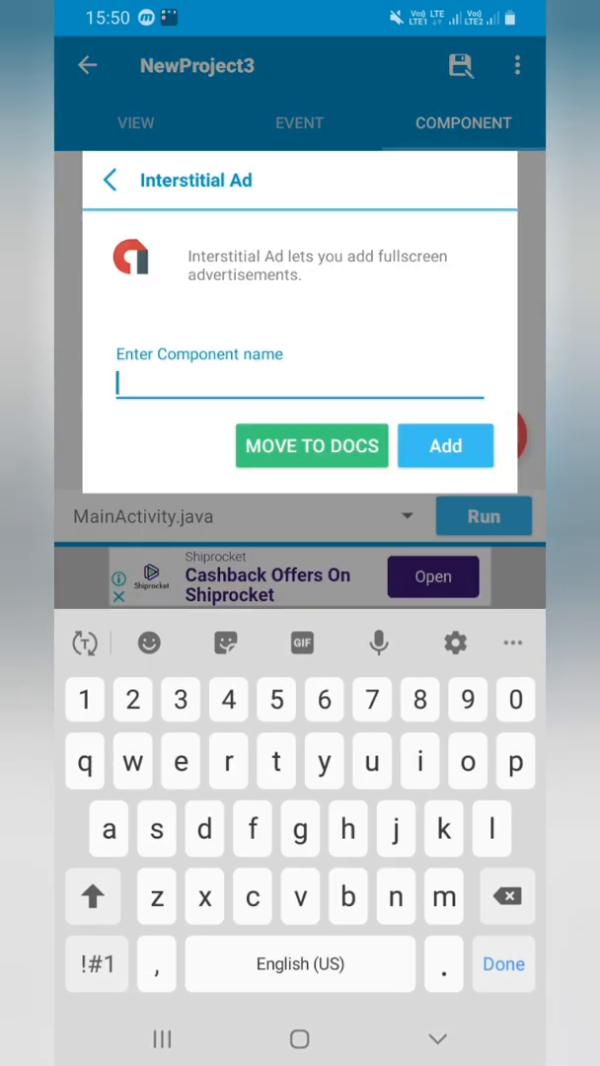
pyautogui.write('i')
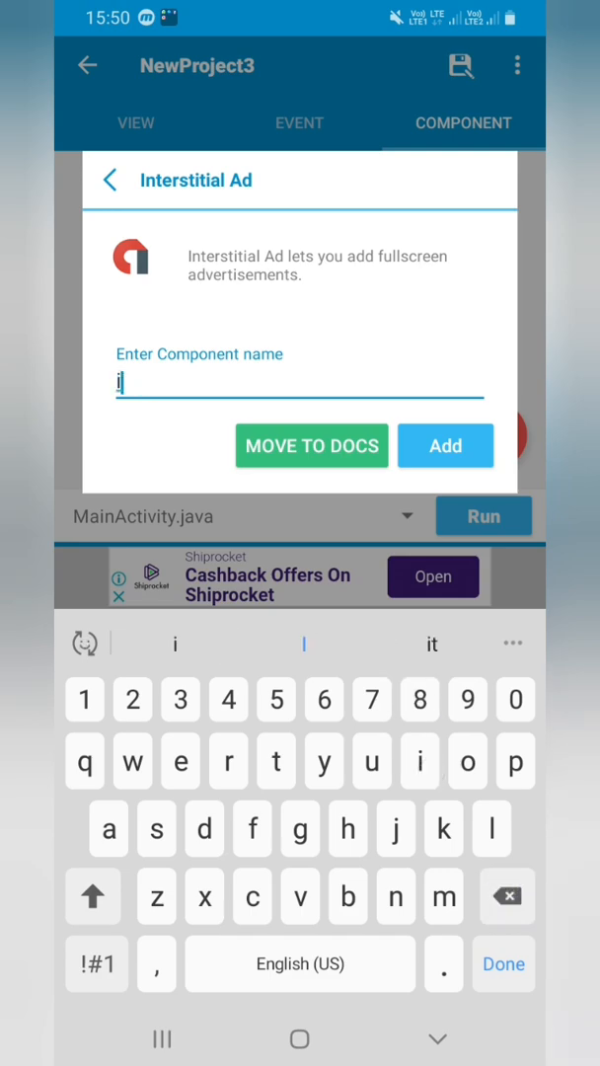
pyautogui.click(445, 445)
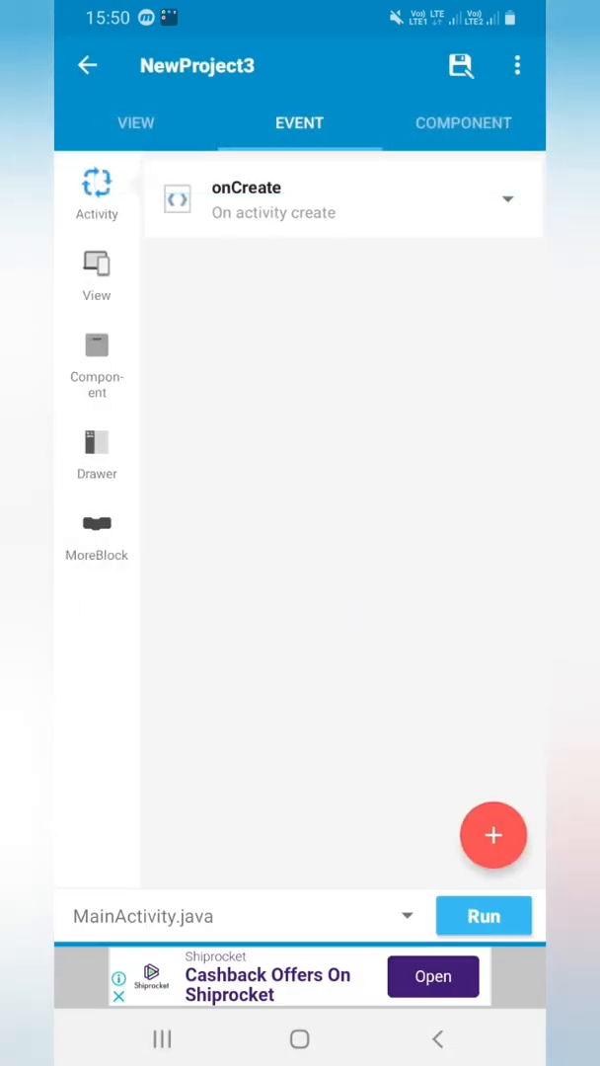
# Step: Add AdView load blocks to onCreate for adview1, adview2, adview3 and adview4
pyautogui.click(341, 200)
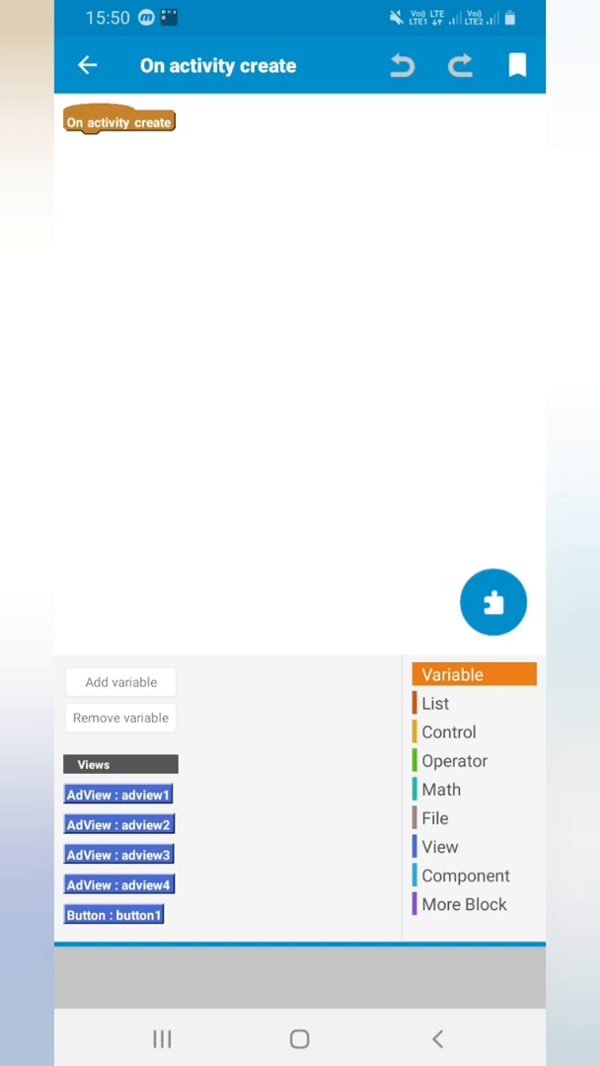
pyautogui.click(441, 846)
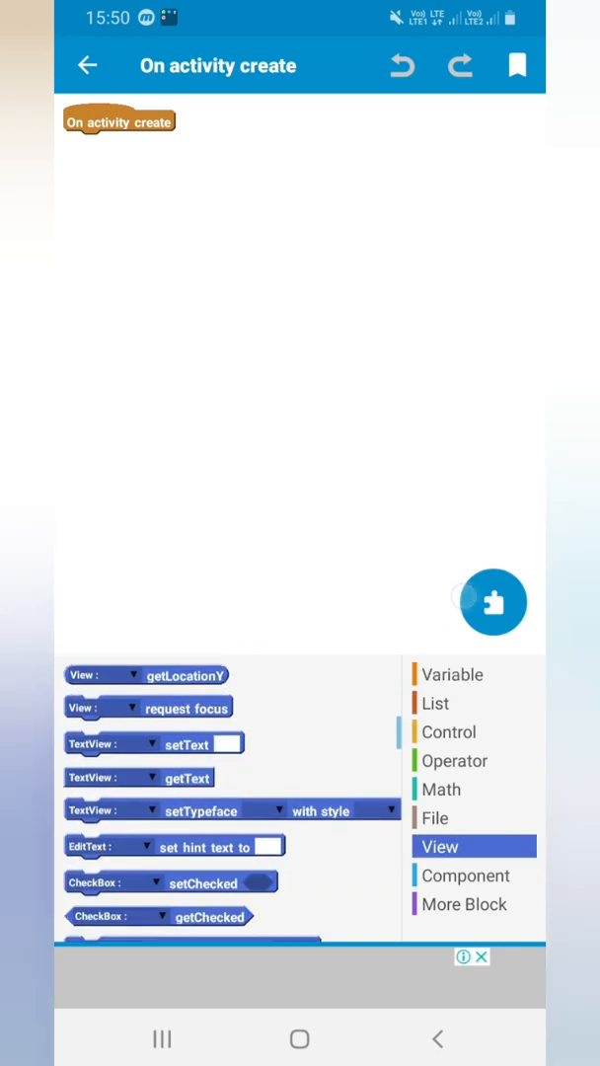
pyautogui.scroll(-3)
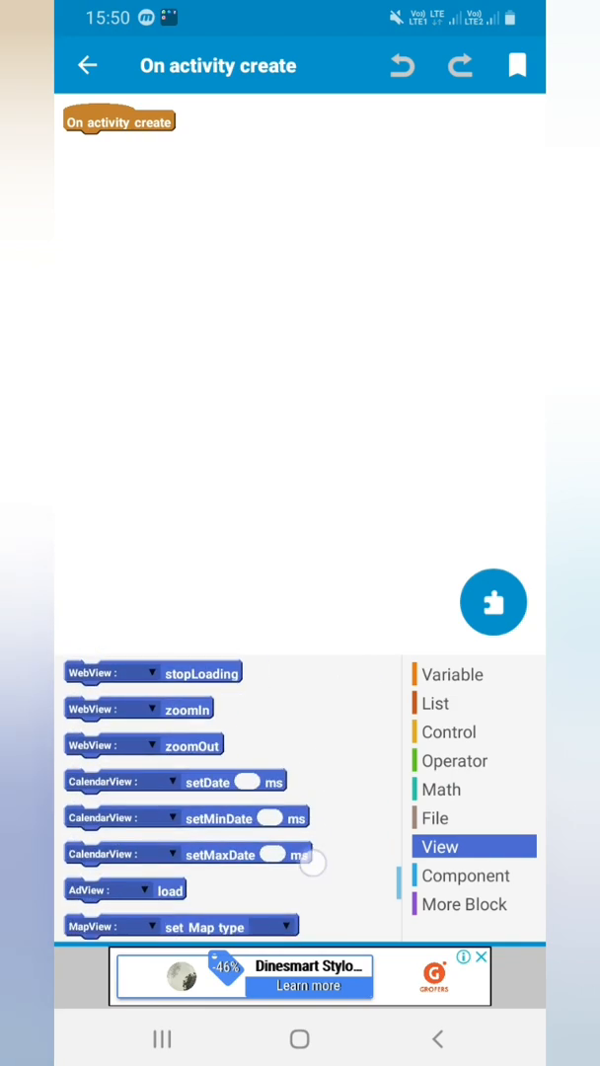
pyautogui.moveTo(126, 889); pyautogui.dragTo(125, 144)
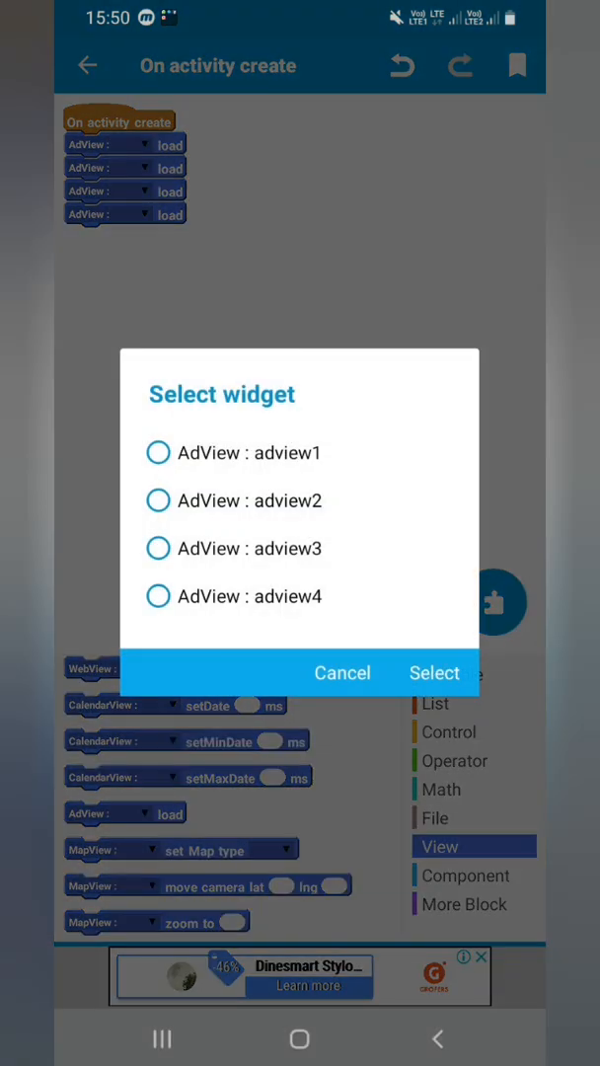
pyautogui.click(434, 672)
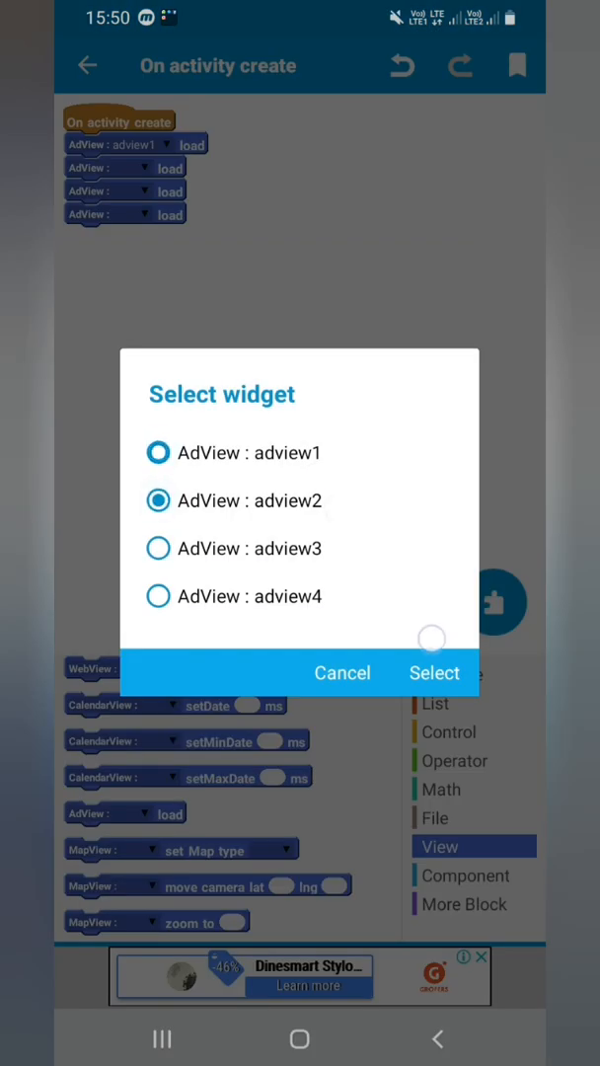
pyautogui.click(434, 672)
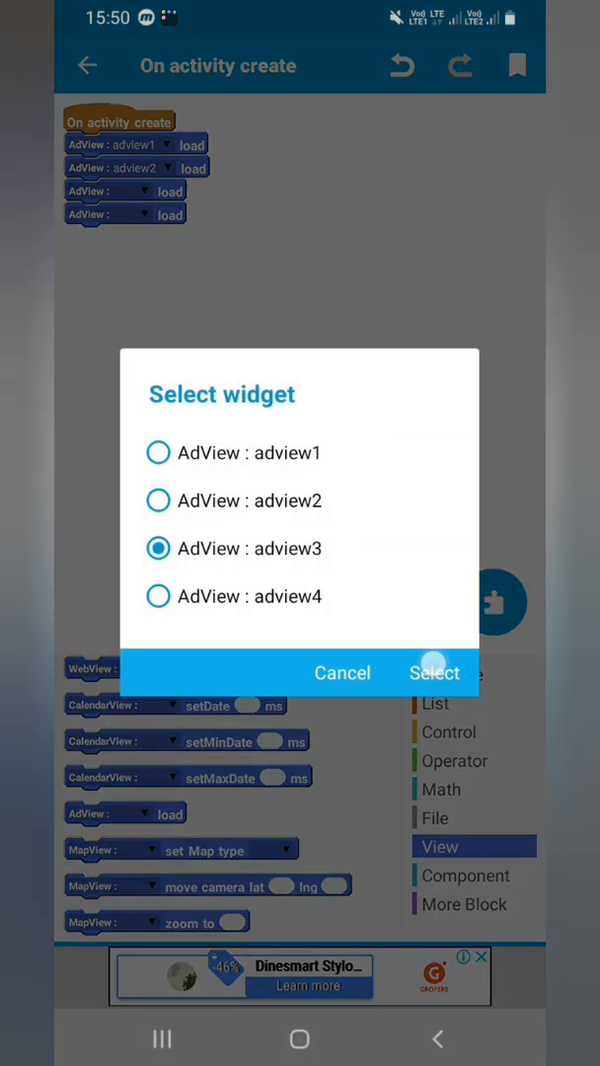
pyautogui.click(435, 672)
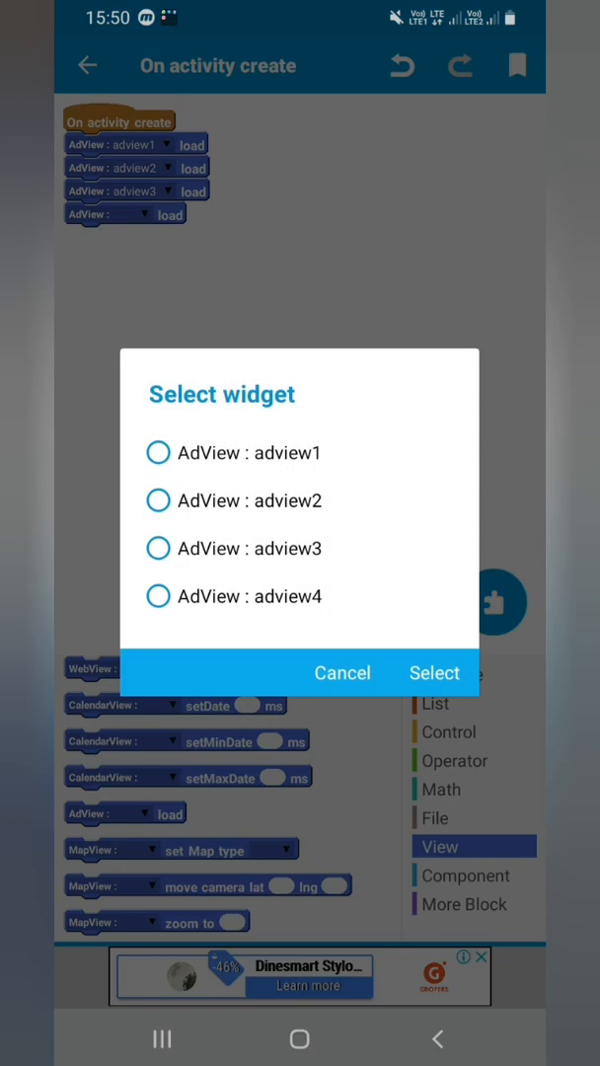
pyautogui.click(434, 673)
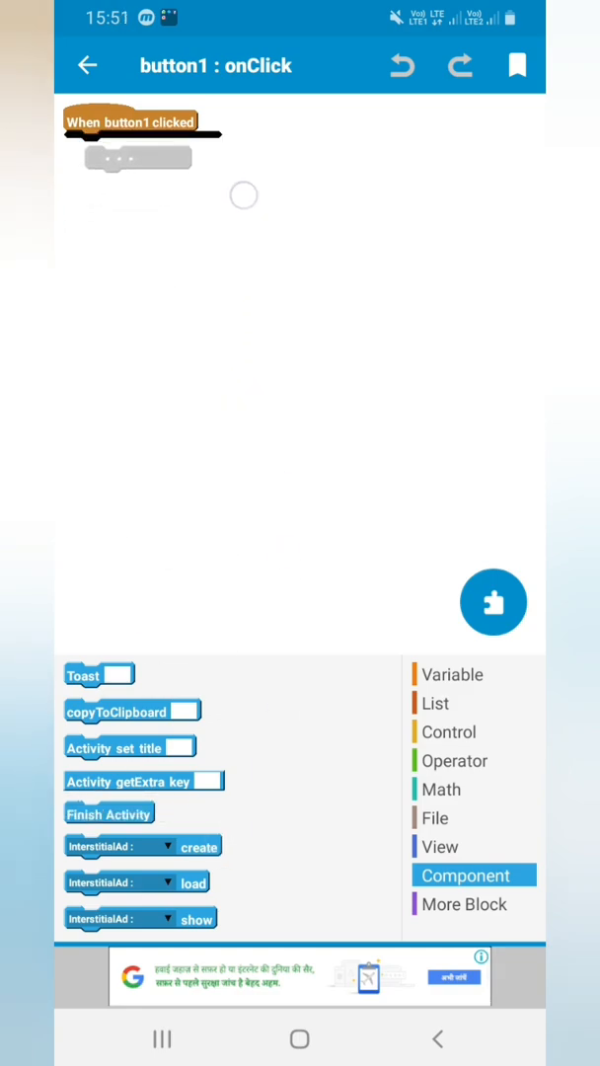
# Step: Add InterstitialAd create and load blocks for component i to button1's onClick
pyautogui.moveTo(143, 844); pyautogui.dragTo(143, 145)
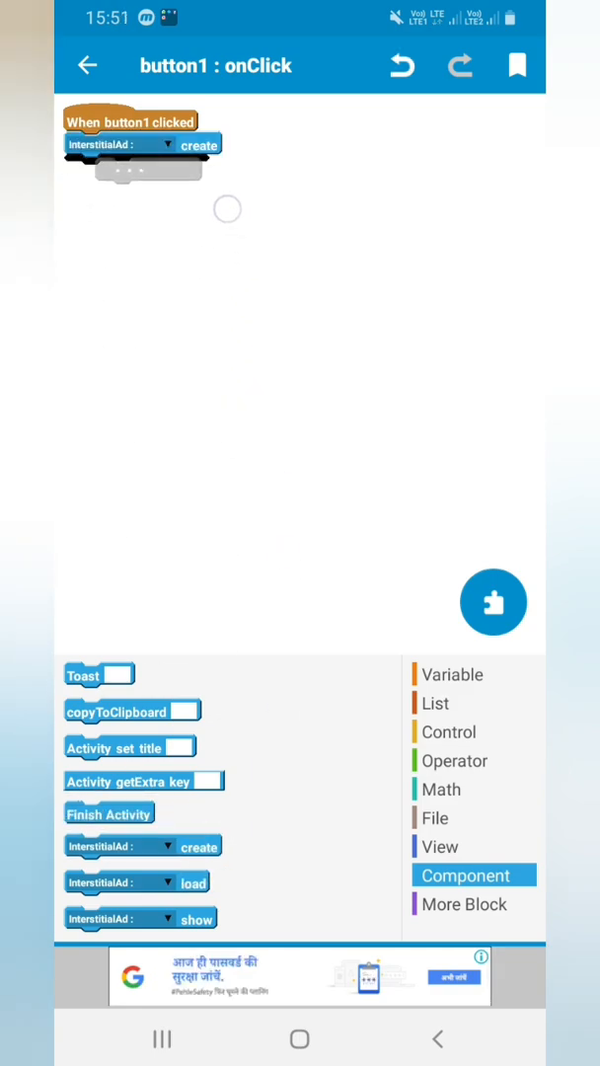
pyautogui.moveTo(138, 881); pyautogui.dragTo(138, 168)
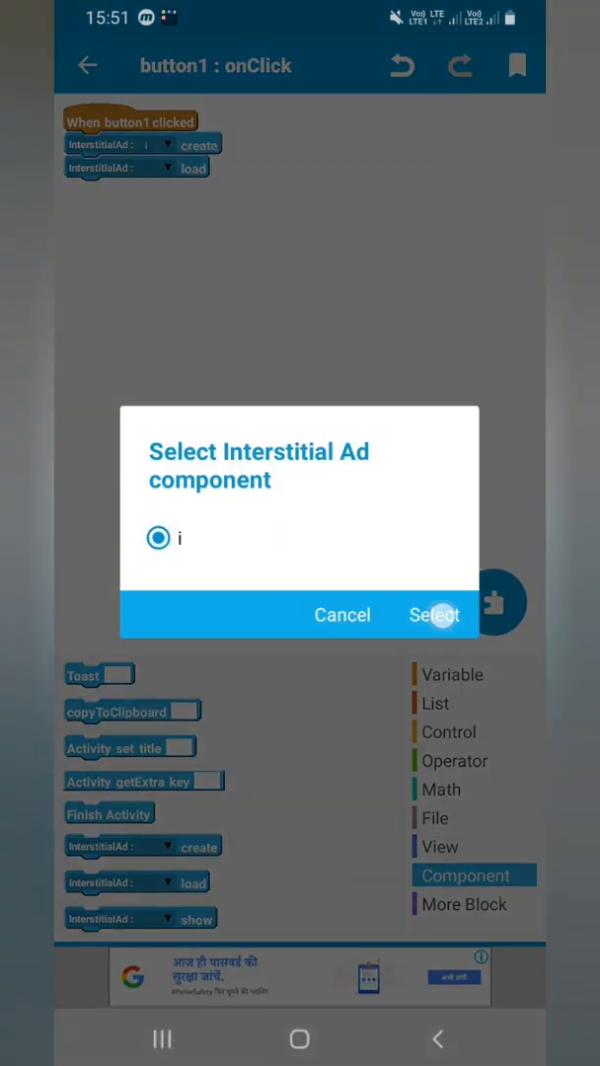
pyautogui.click(435, 614)
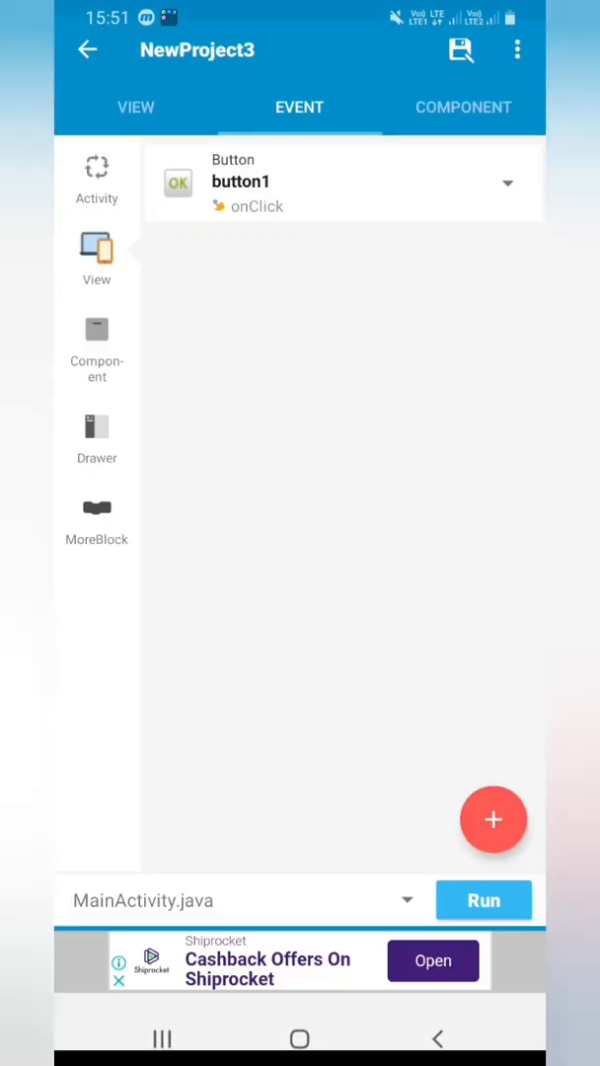
# Step: Add onAdLoaded and onAdFailedToLoad events for ad i, attaching a component block to onAdLoaded
pyautogui.click(463, 108)
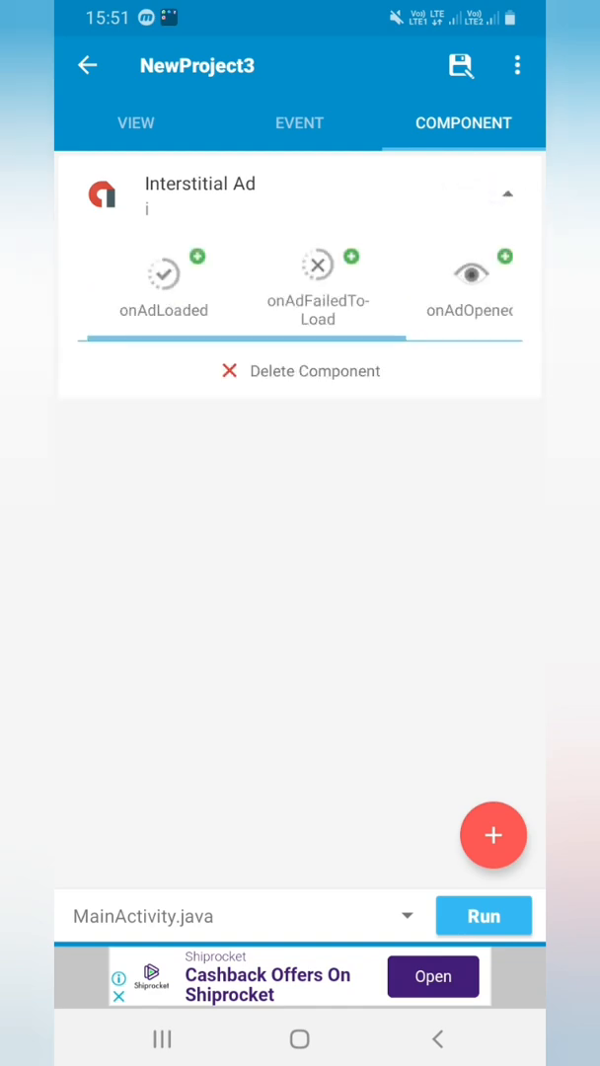
pyautogui.click(196, 256)
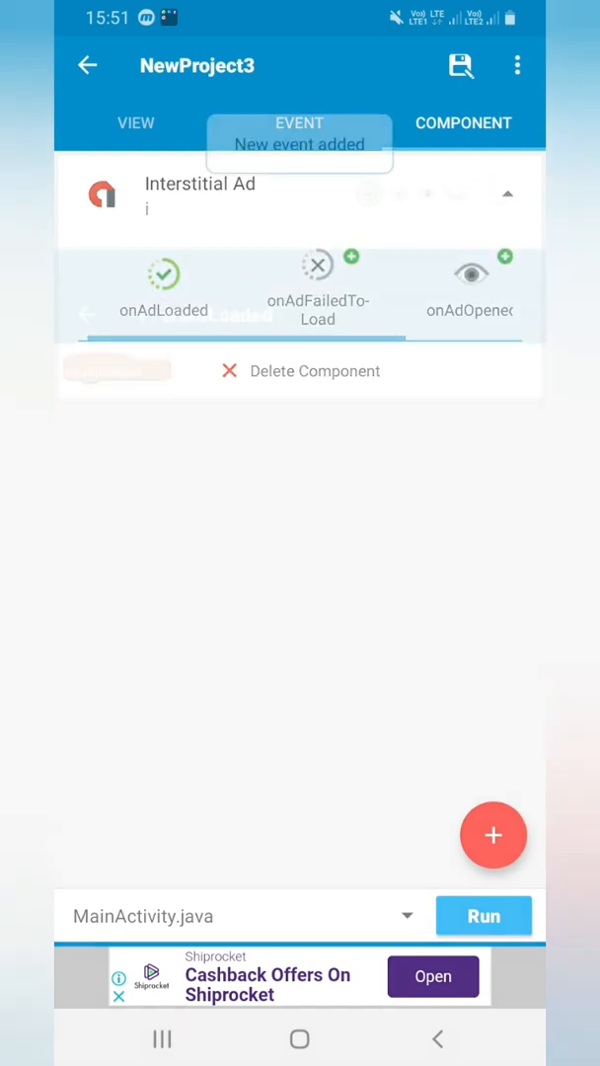
pyautogui.click(164, 287)
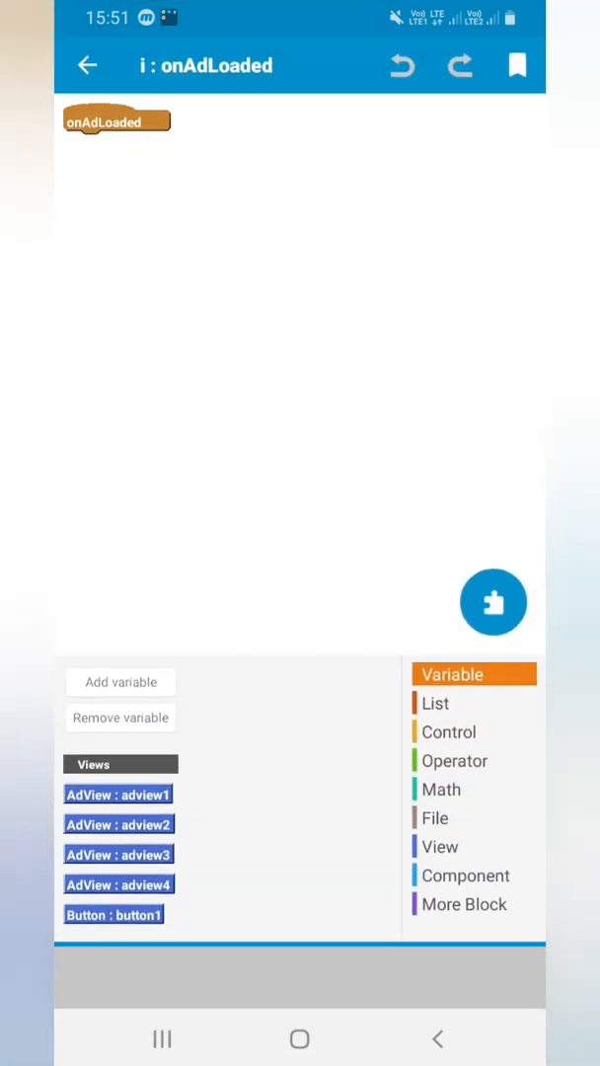
pyautogui.click(474, 875)
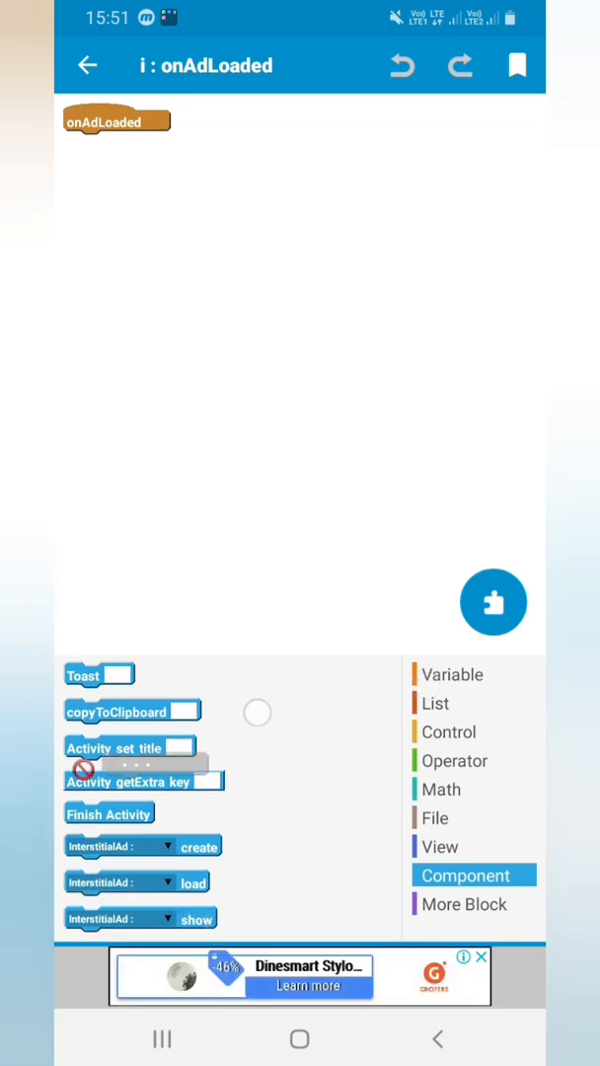
pyautogui.moveTo(140, 917); pyautogui.dragTo(141, 144)
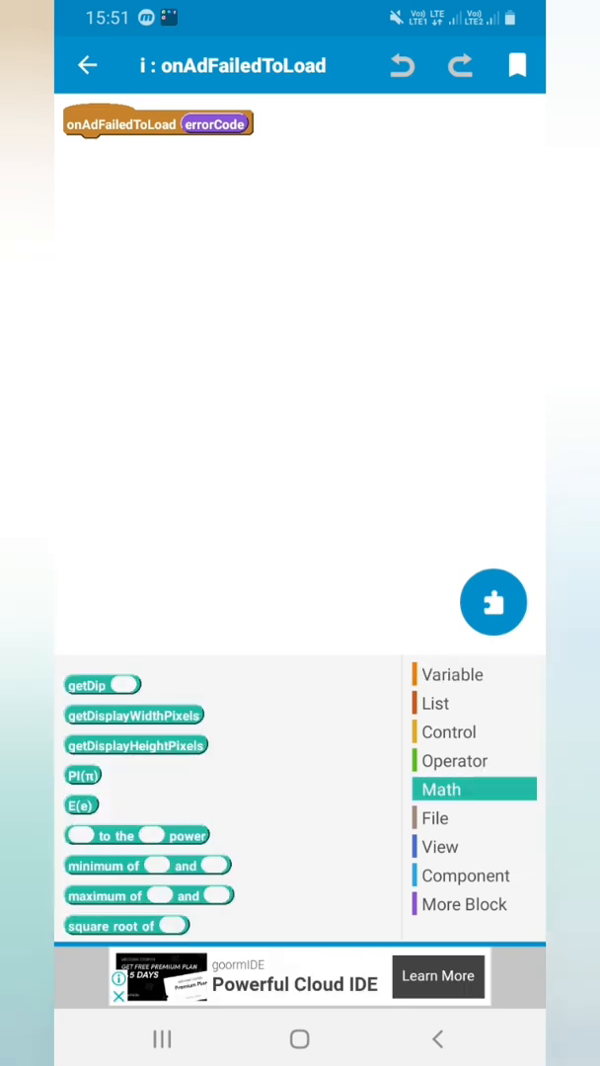
pyautogui.click(463, 874)
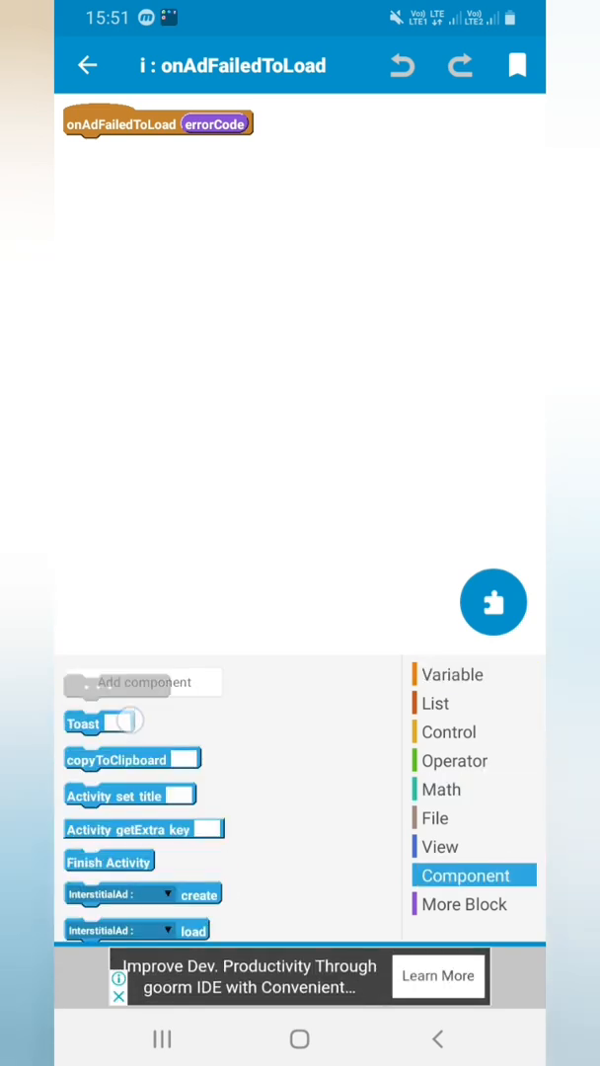
# Step: Attach a Toast block to onAdFailedToLoad and browse operators for the toString block
pyautogui.moveTo(84, 722); pyautogui.dragTo(84, 149)
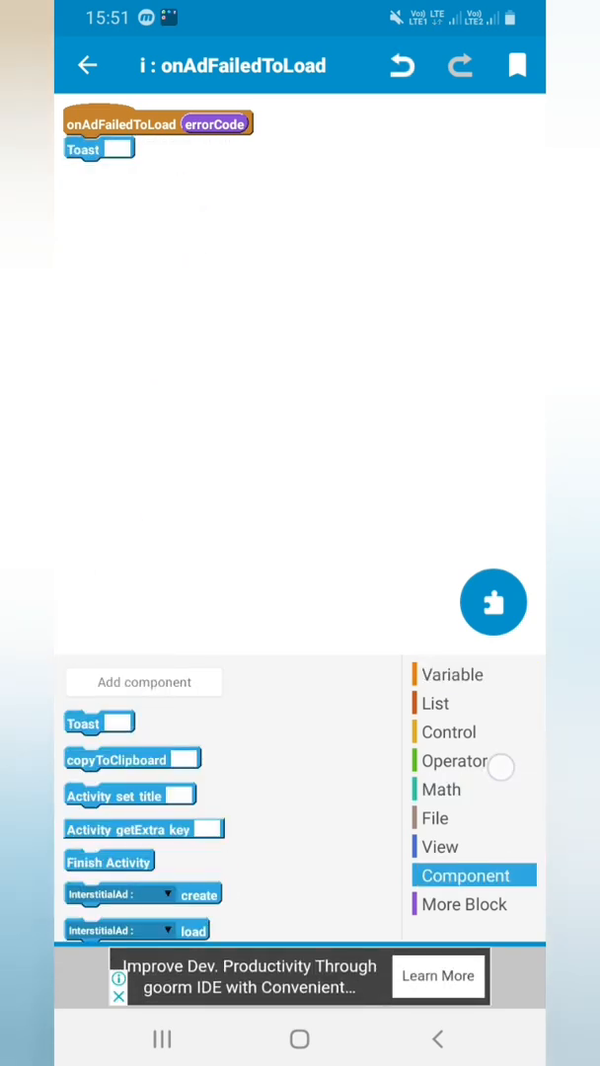
pyautogui.click(455, 760)
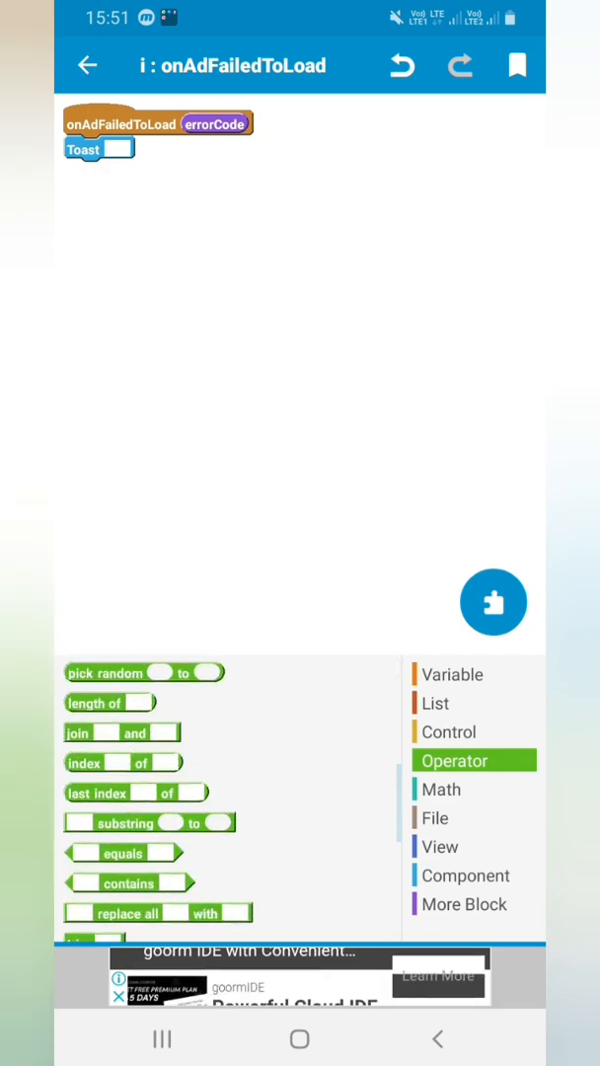
pyautogui.scroll(-3)
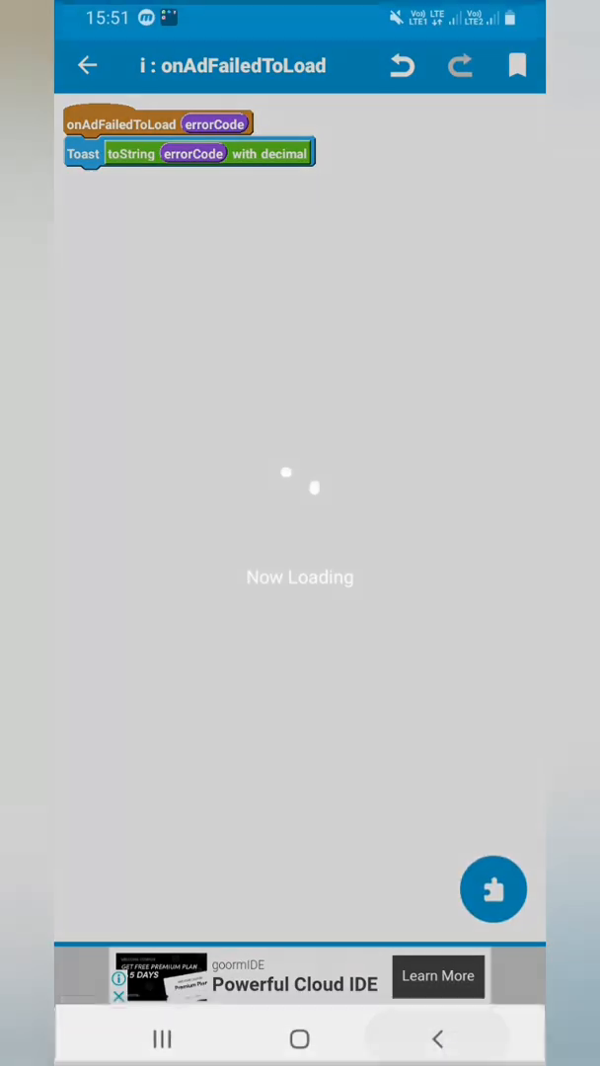
# Step: Install and launch the 'new' app, then press its BUTTON to trigger the interstitial
pyautogui.click(87, 65)
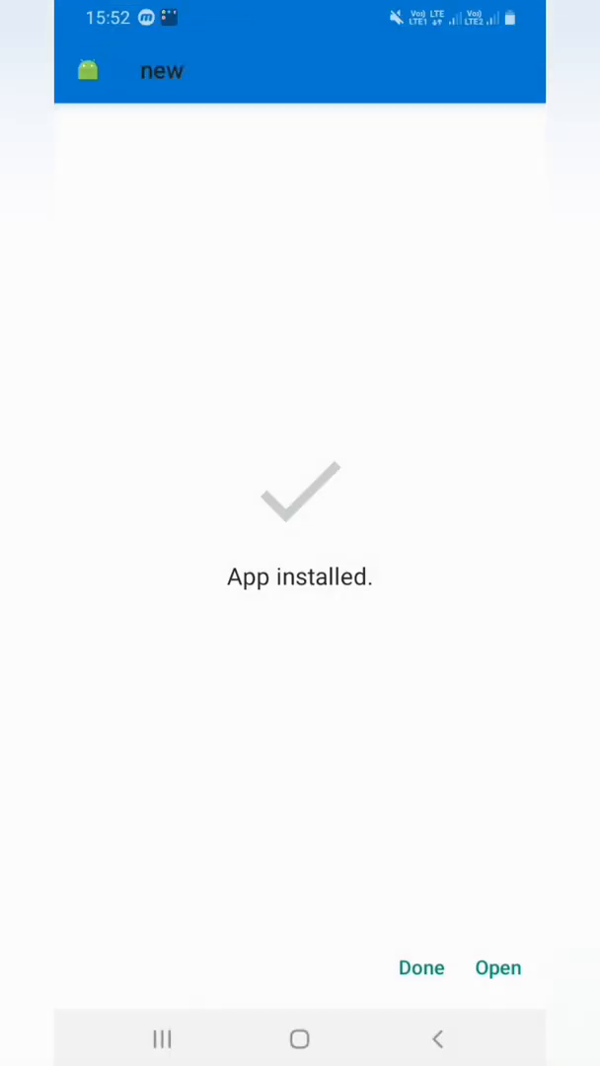
pyautogui.click(497, 967)
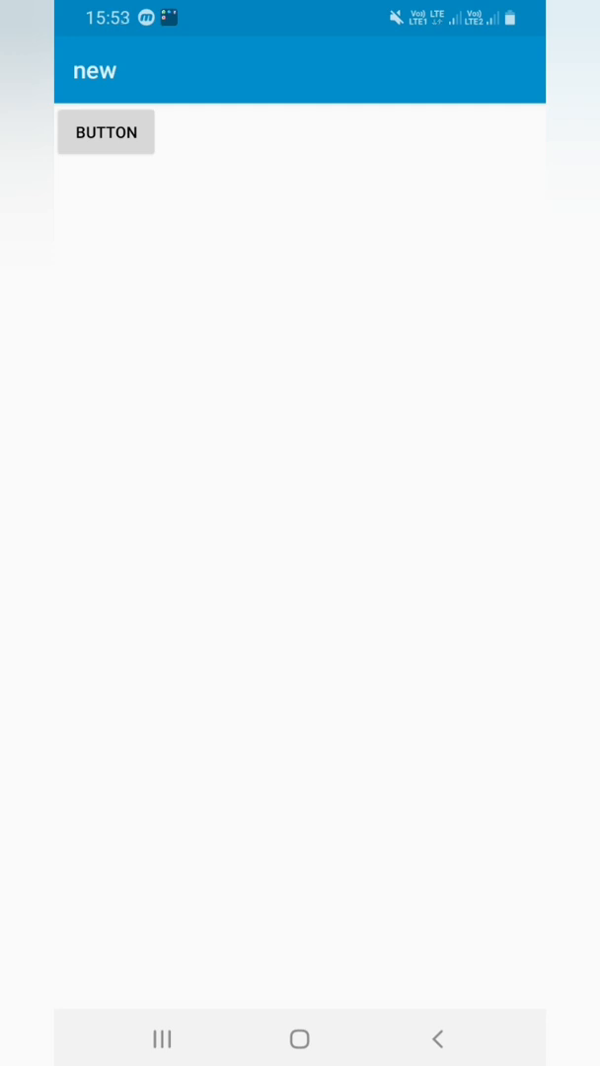
pyautogui.click(106, 132)
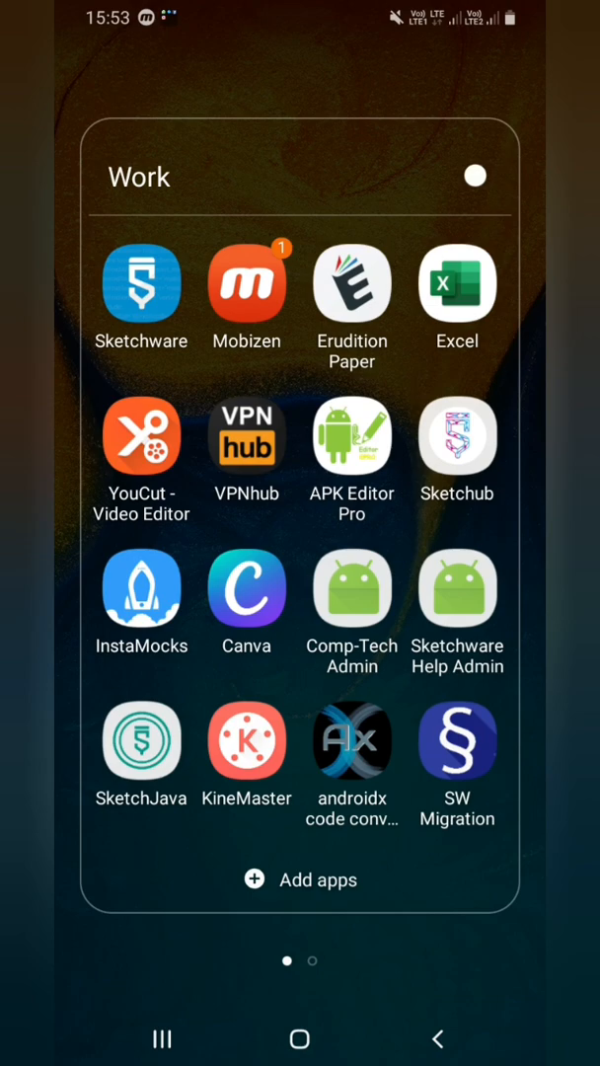
# Step: Launch APK Editor Pro, search installed apps for 'new', and open it for editing
pyautogui.click(352, 435)
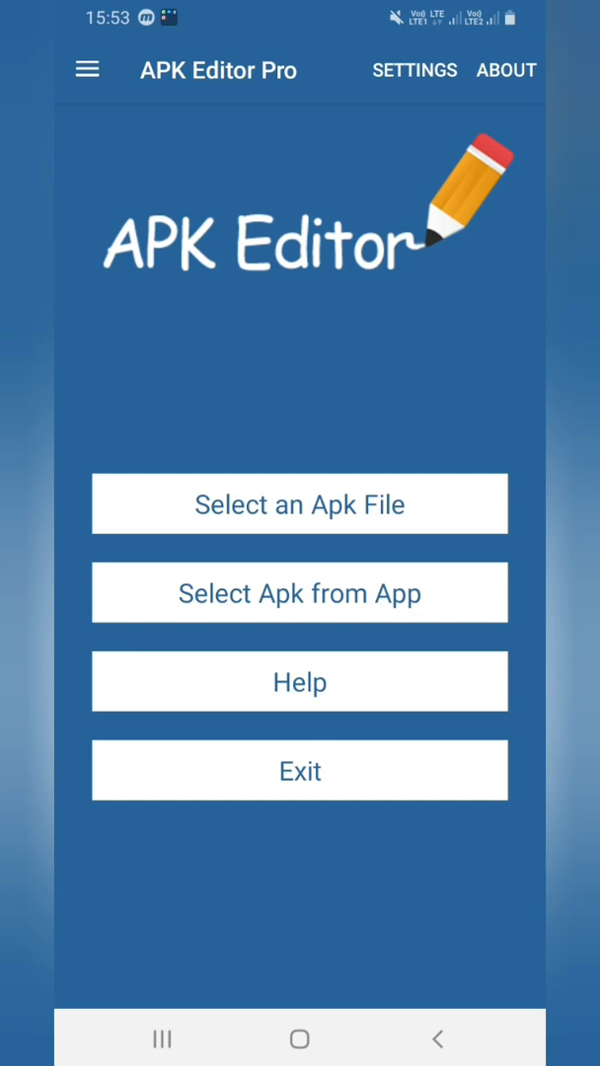
pyautogui.click(299, 592)
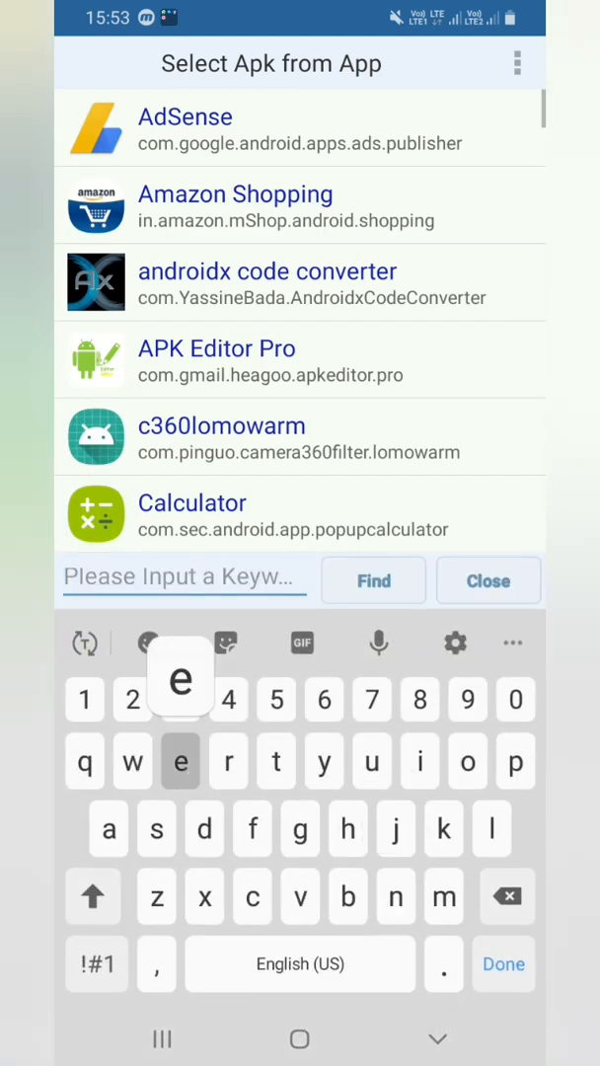
pyautogui.write('new')
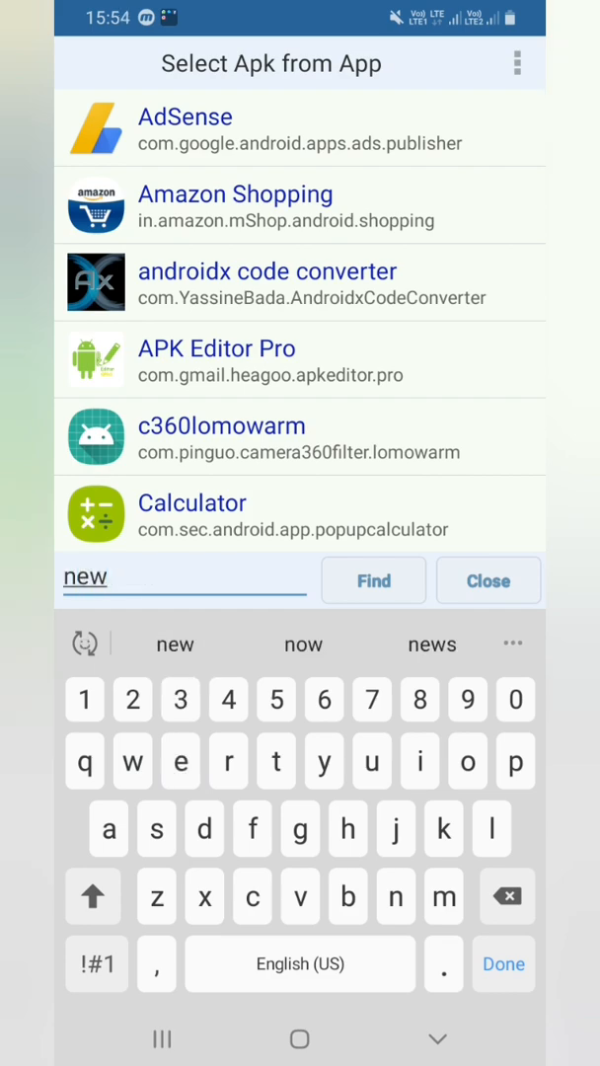
pyautogui.scroll(-3)
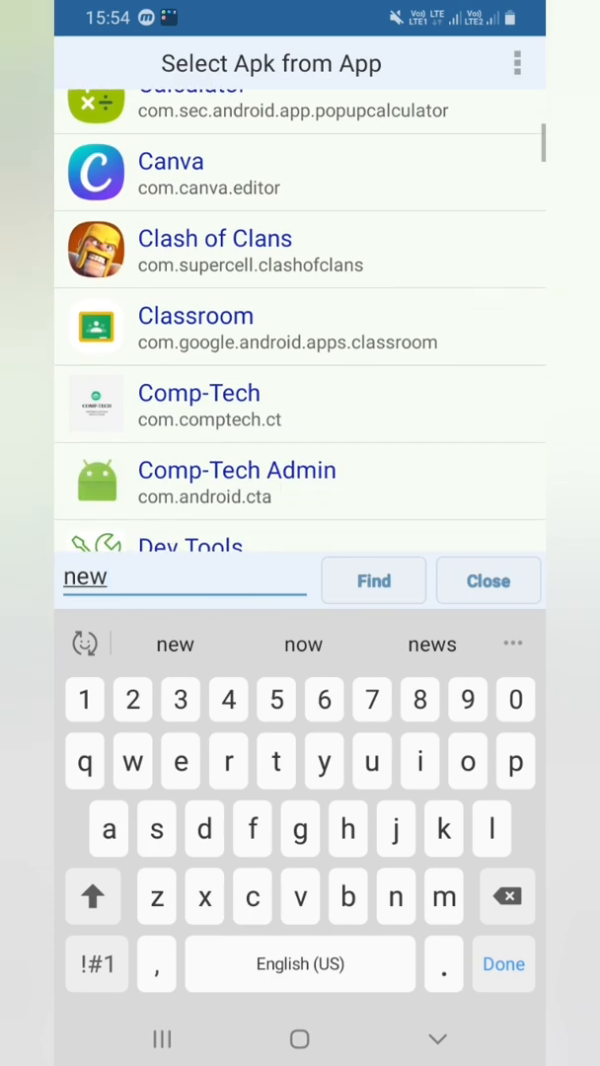
pyautogui.click(374, 581)
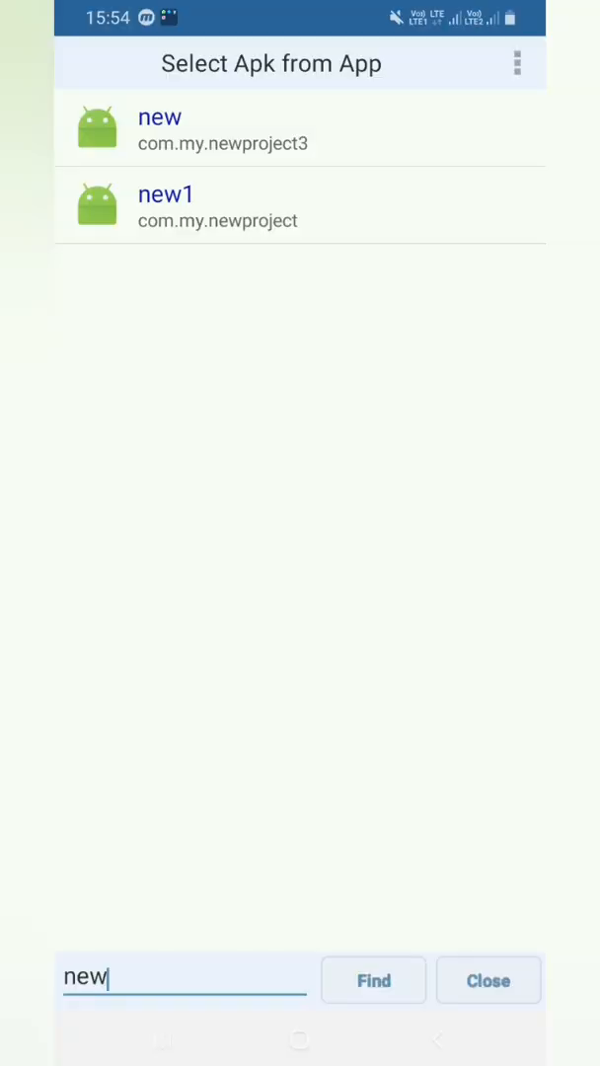
pyautogui.click(157, 127)
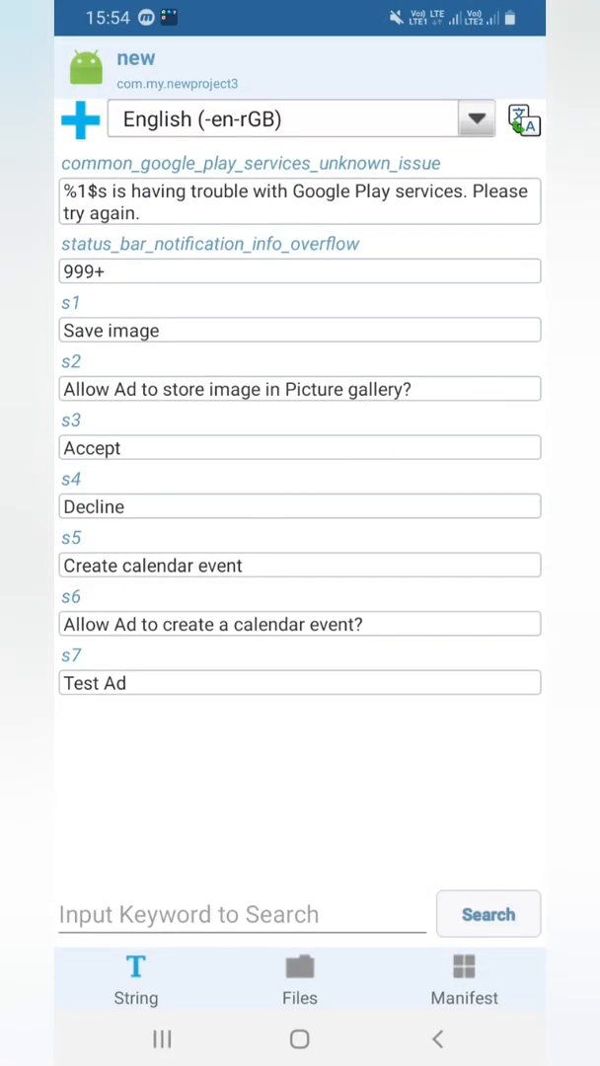
# Step: Build the edited 'new' app and wait for the Succeed screen showing new_signed.apk
pyautogui.click(464, 977)
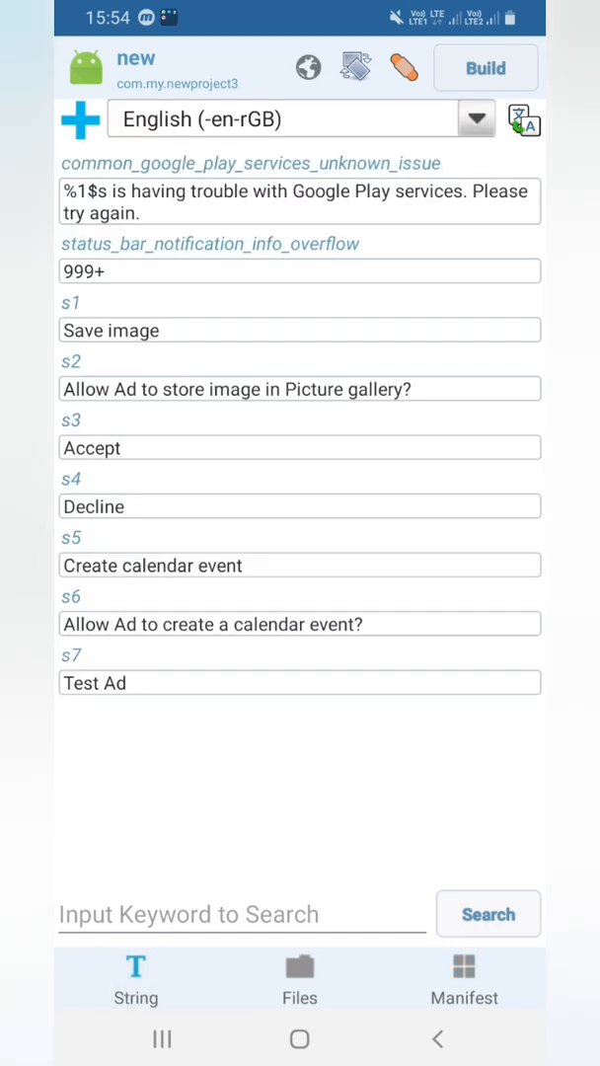
pyautogui.click(485, 67)
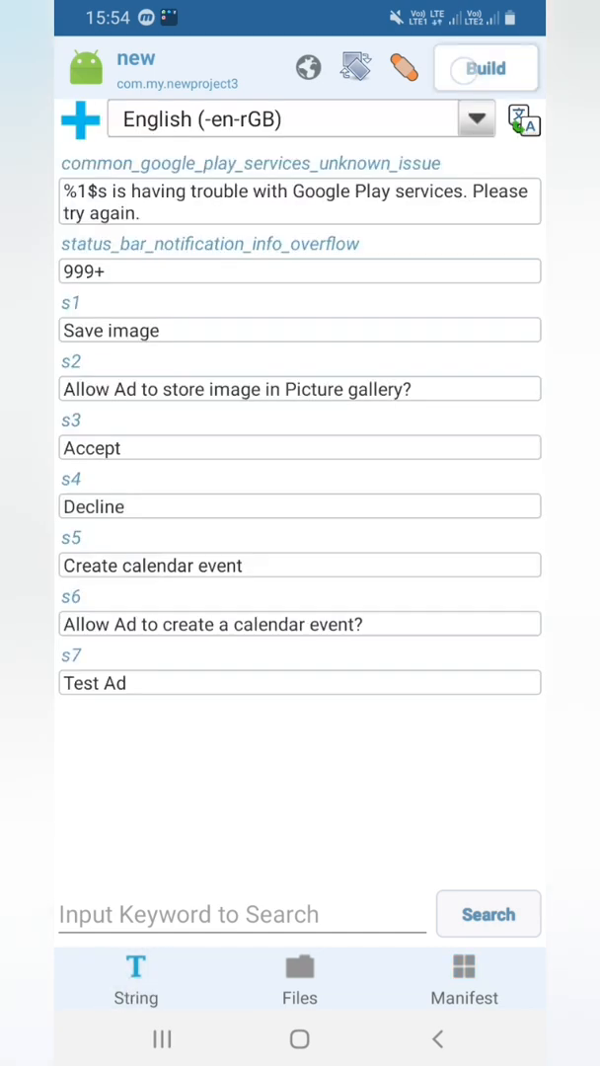
pyautogui.click(485, 67)
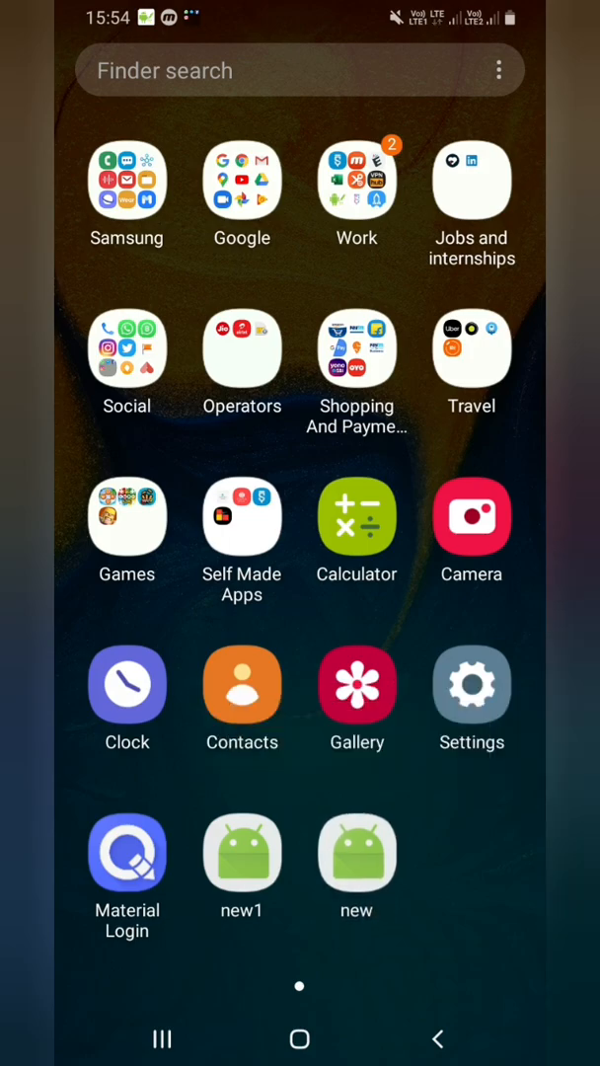
pyautogui.click(358, 864)
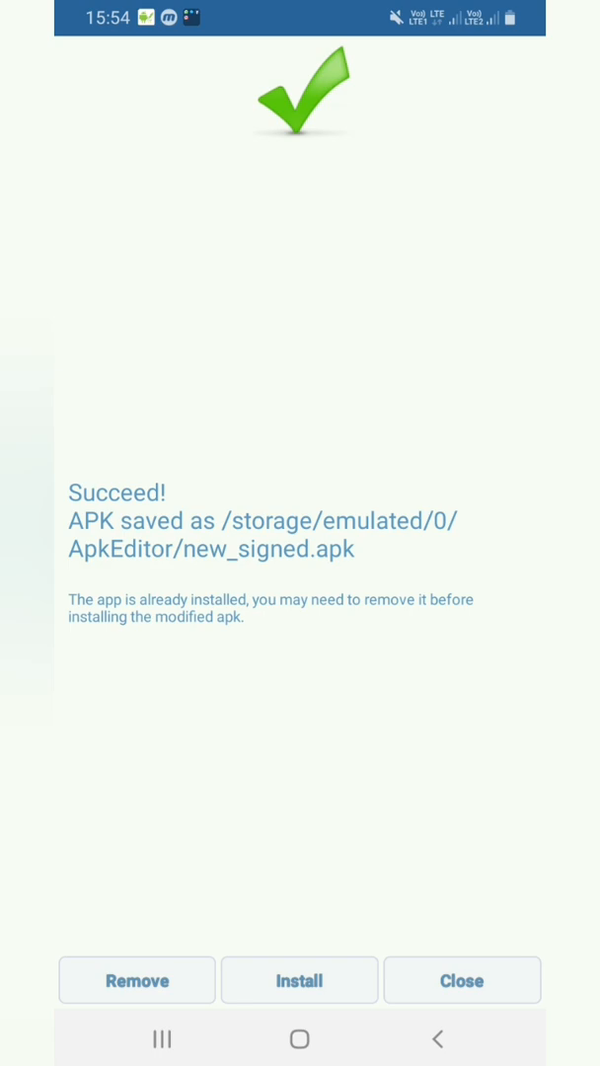
# Step: Install and open the rebuilt 'new' app, then switch back to Sketchware's NewProject3
pyautogui.click(299, 980)
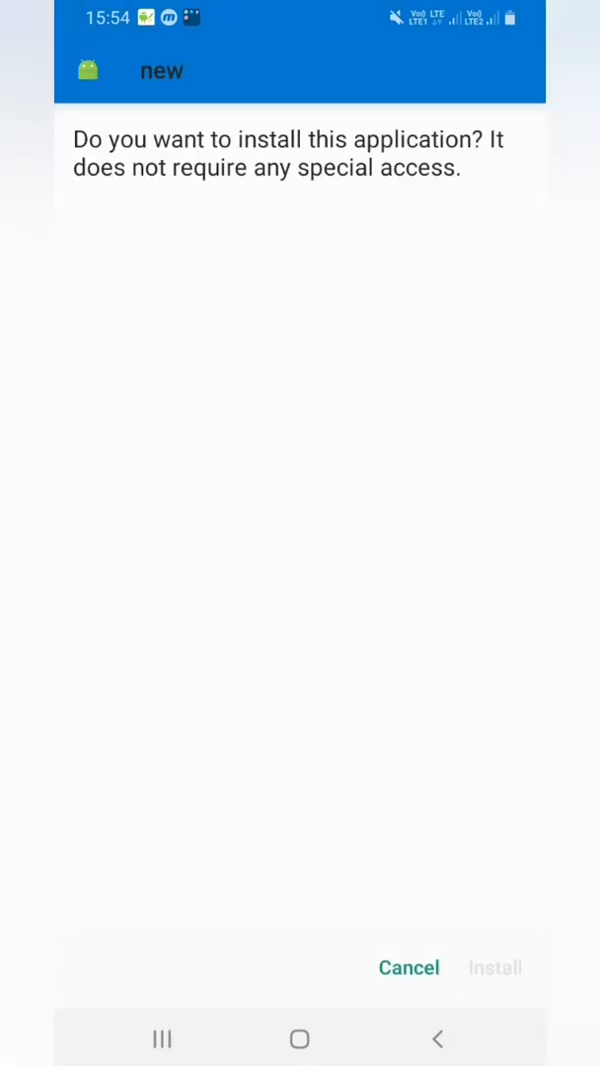
pyautogui.click(494, 966)
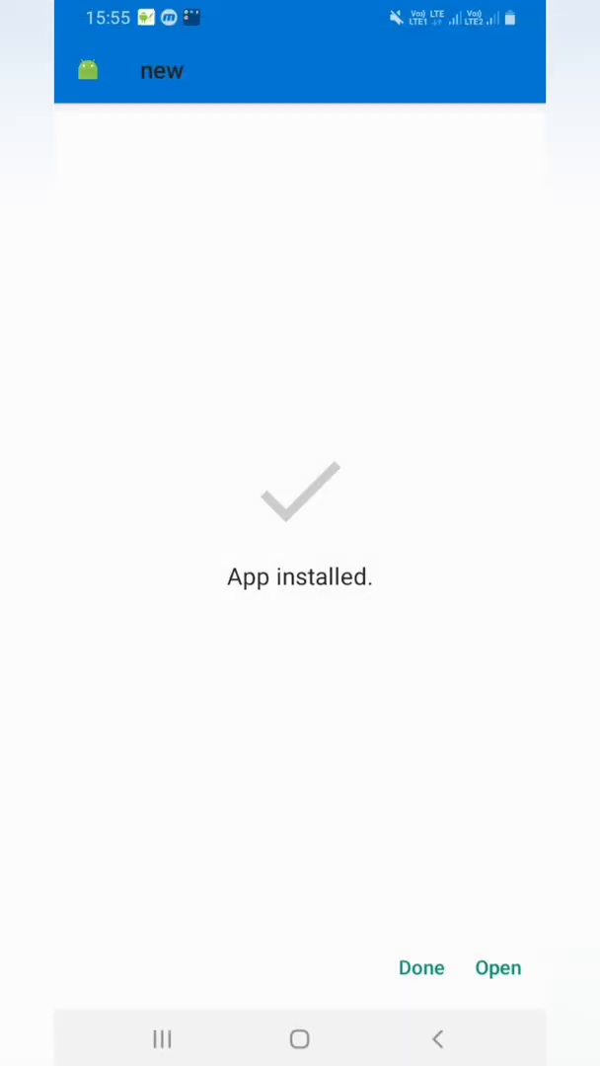
pyautogui.click(498, 967)
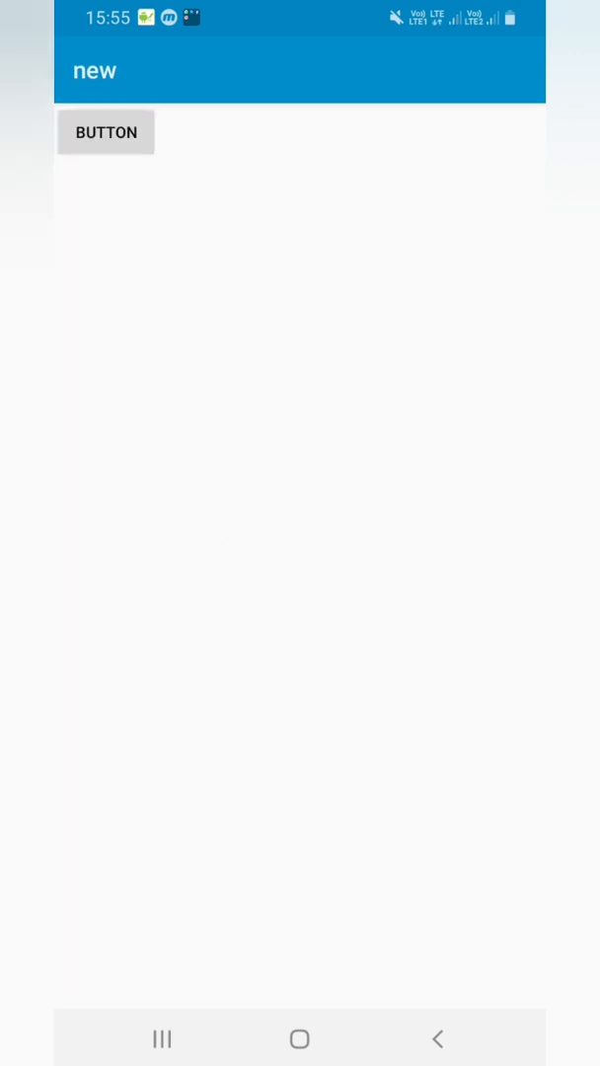
pyautogui.click(105, 131)
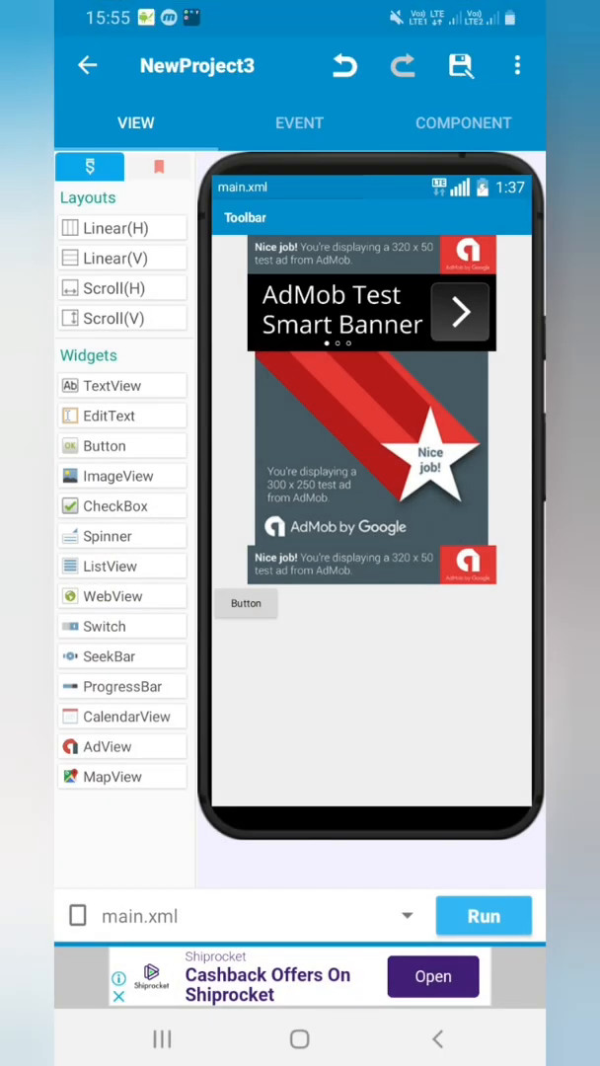
# Step: Export NewProject3 from My Projects as a signed APK via Sign/Export
pyautogui.click(484, 916)
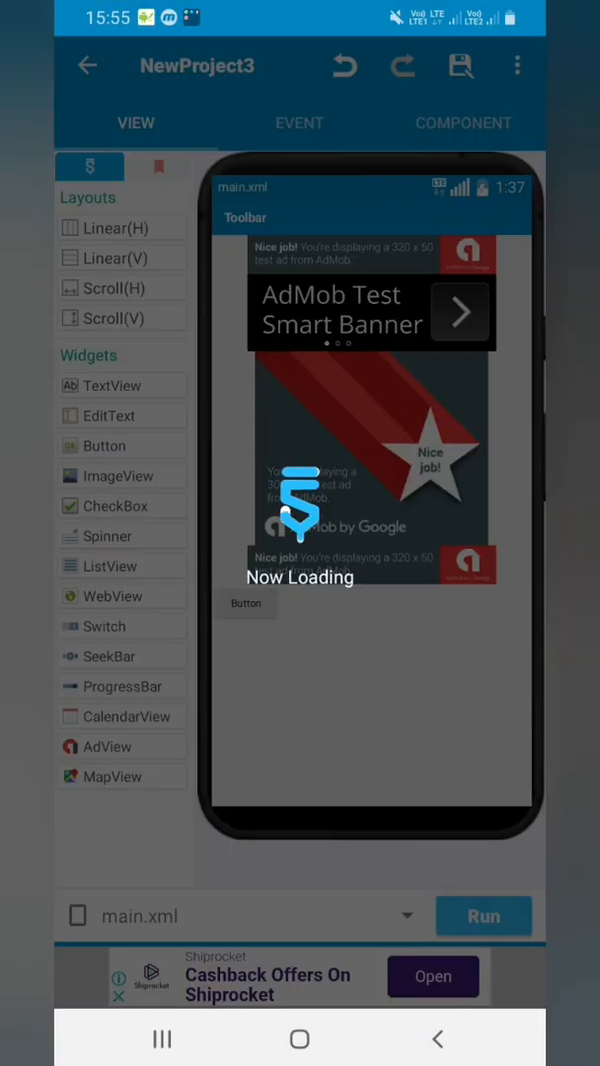
pyautogui.scroll(-3)
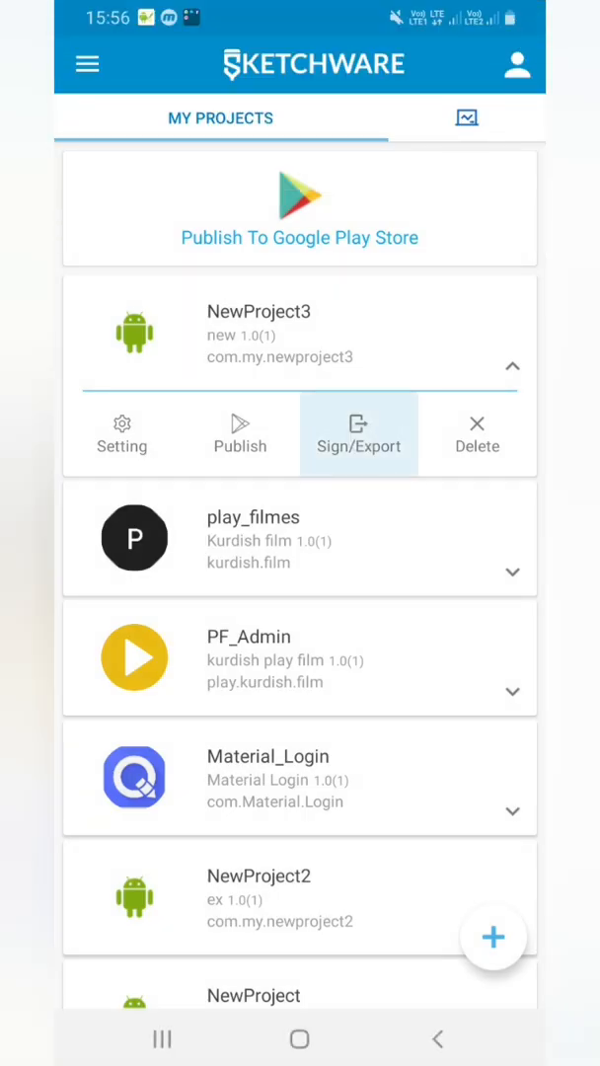
pyautogui.click(358, 434)
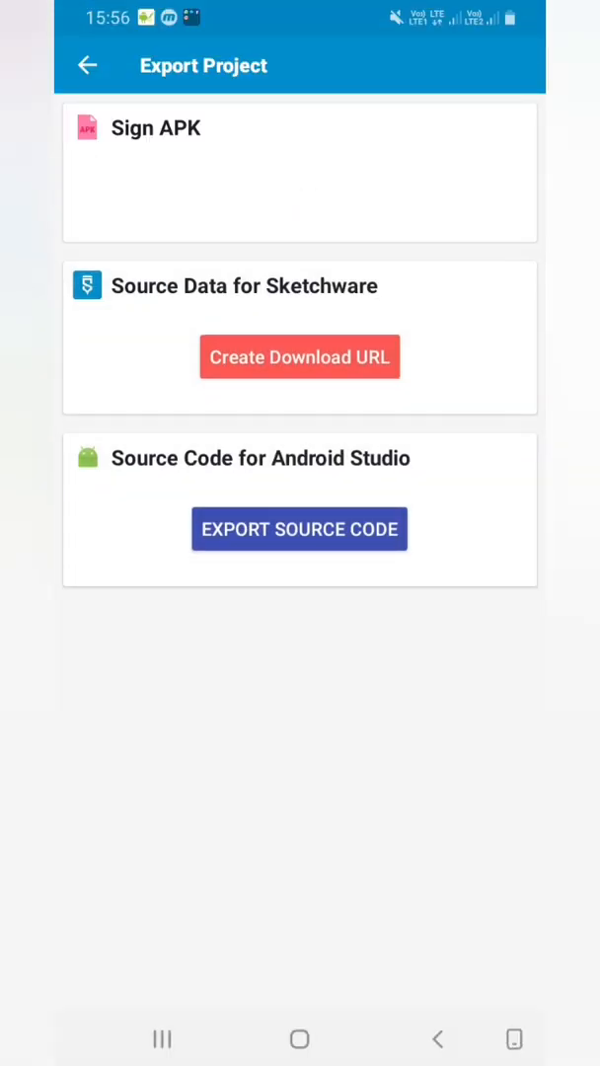
pyautogui.click(300, 529)
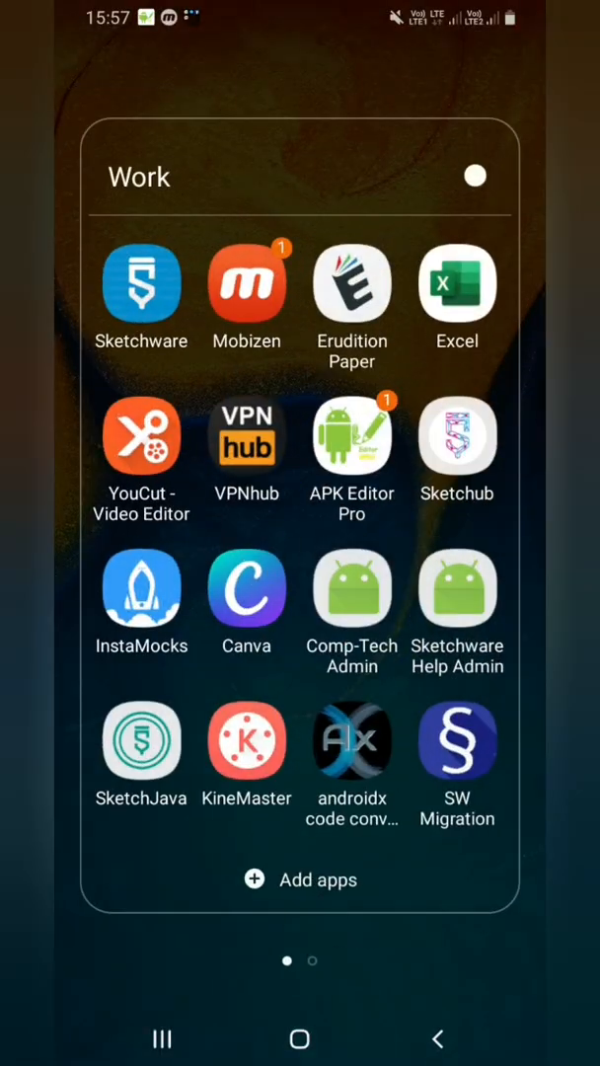
# Step: Decode all files of NewProject3_release.apk and build it into new_signed.apk
pyautogui.scroll(-3)
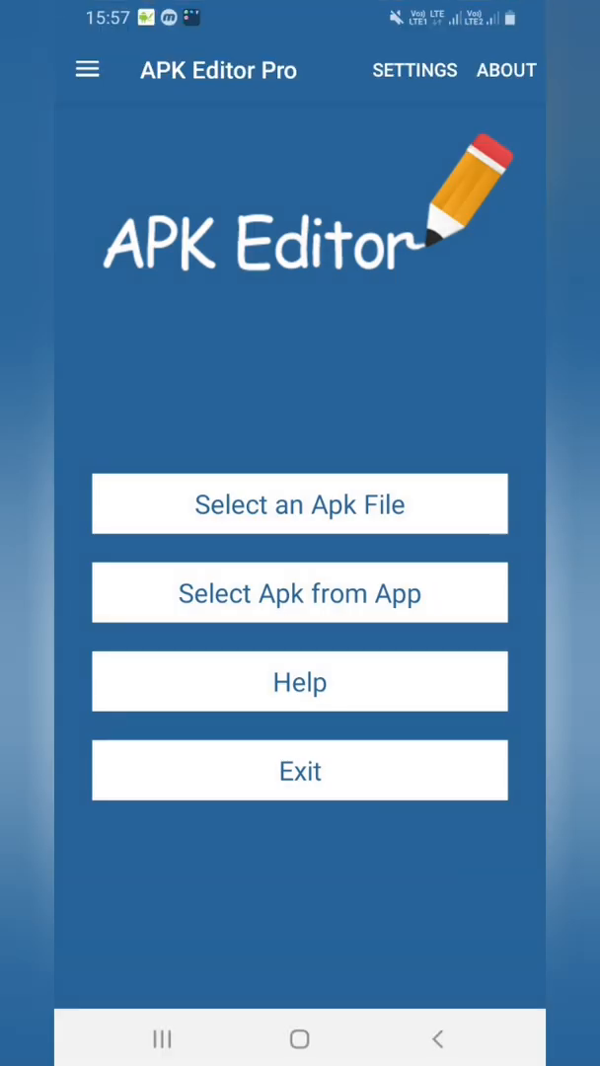
pyautogui.click(300, 503)
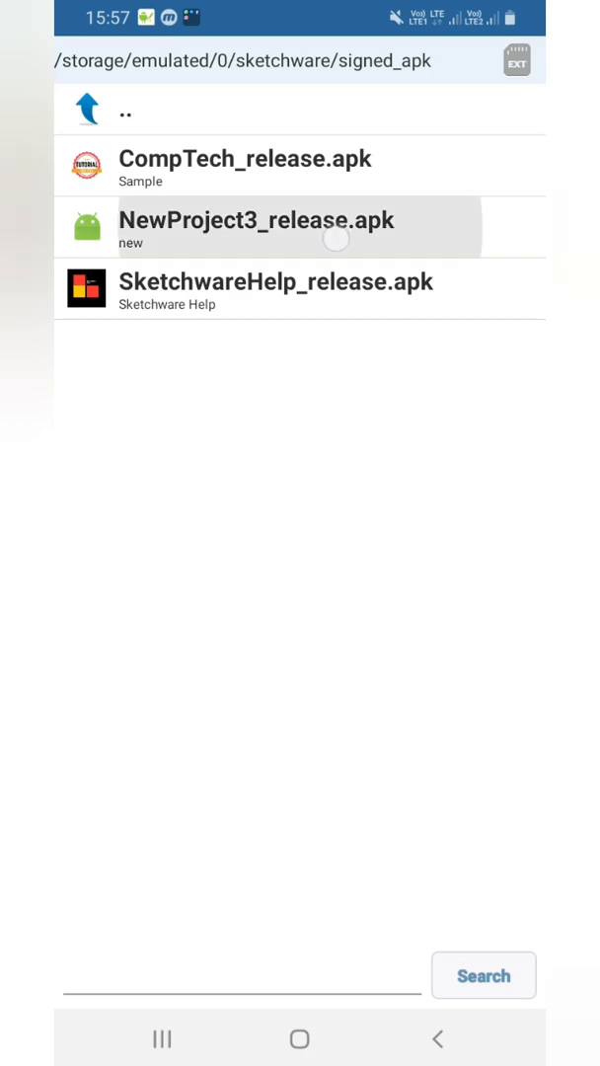
pyautogui.click(256, 221)
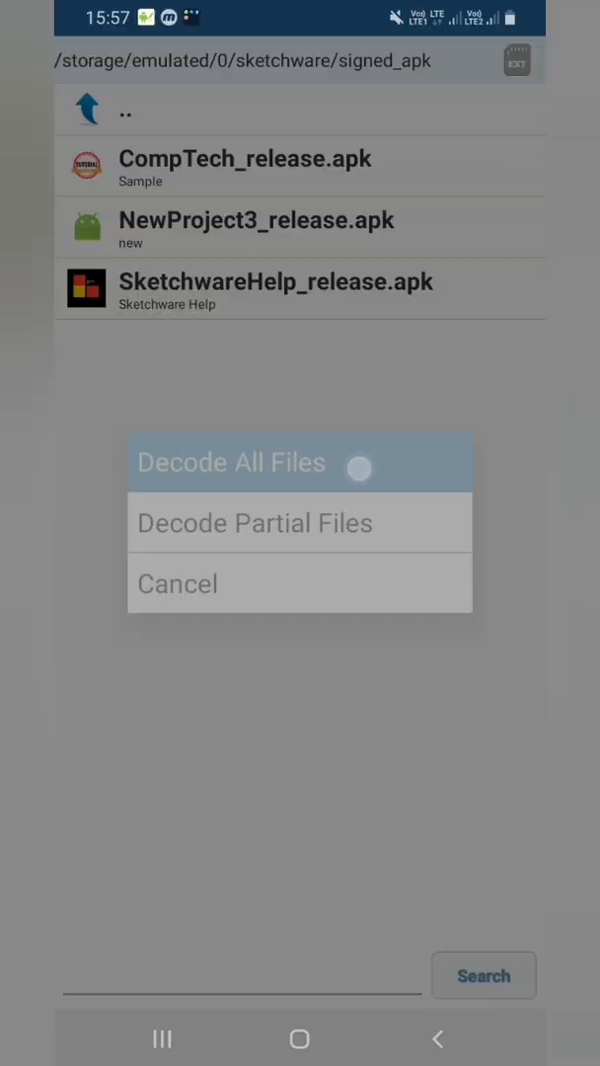
pyautogui.click(232, 462)
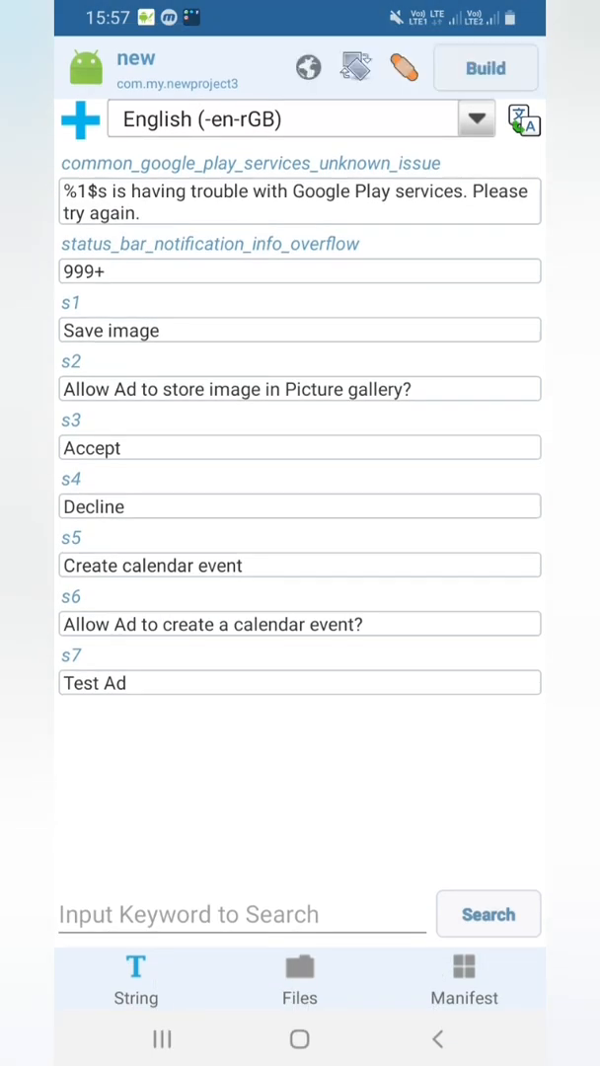
pyautogui.click(484, 67)
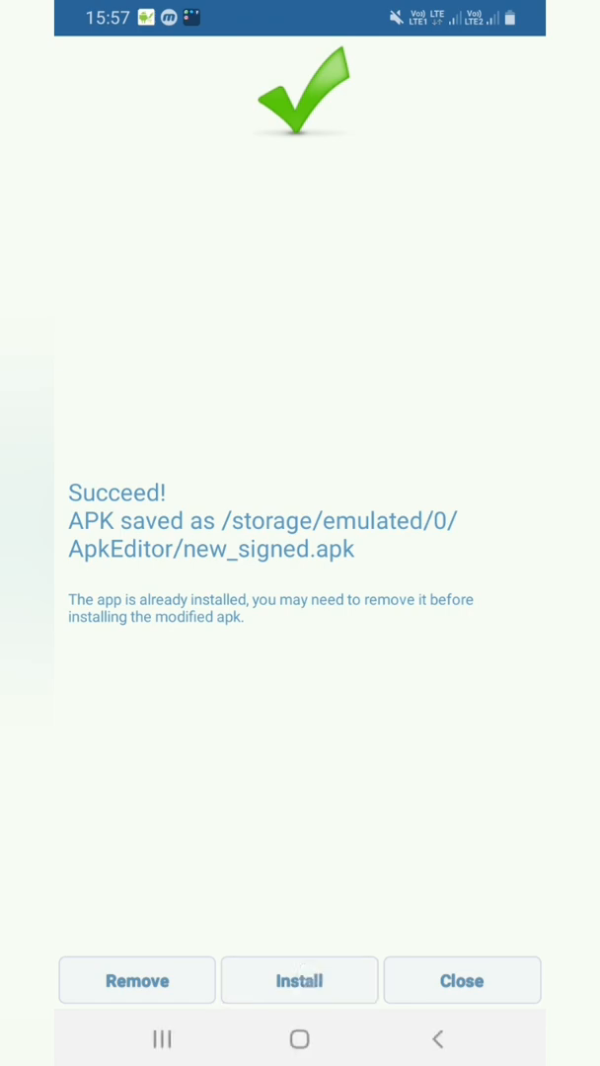
# Step: Install and open new_signed.apk, dismiss the interstitial ad, leaving banner ads visible
pyautogui.click(299, 980)
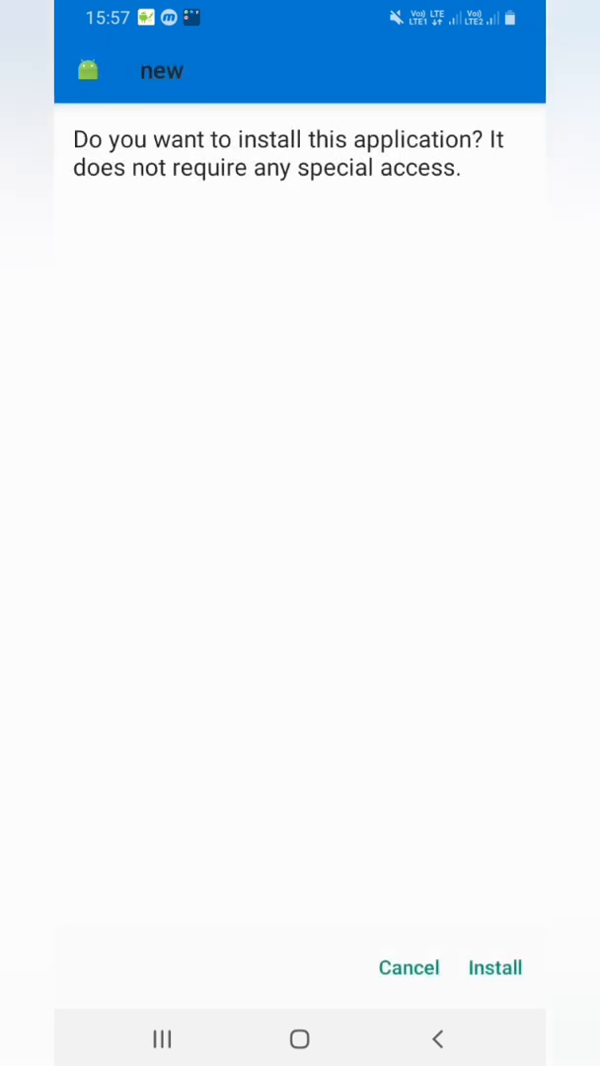
pyautogui.click(494, 967)
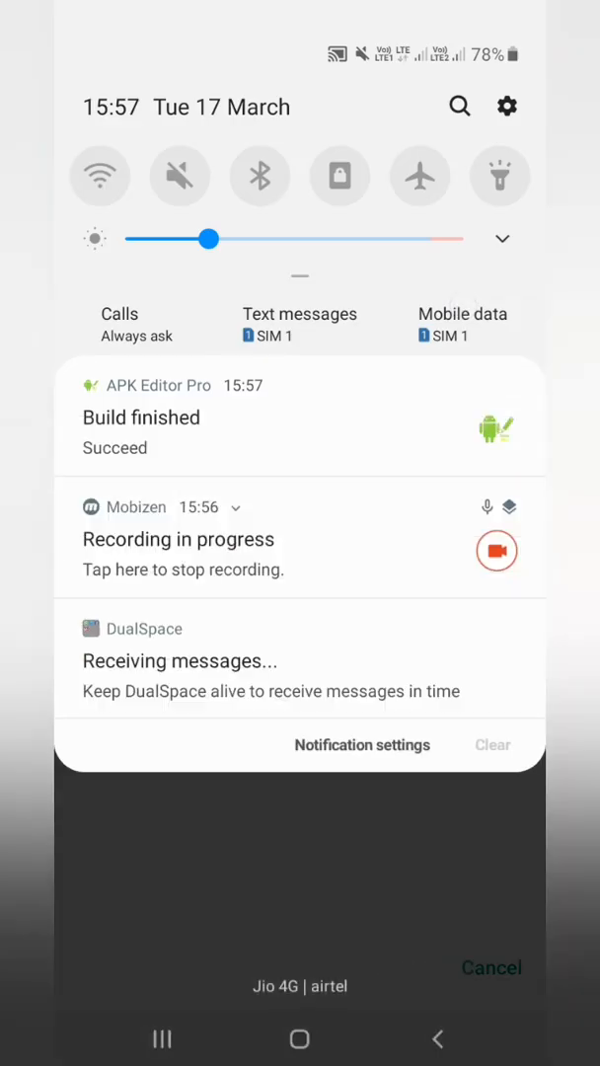
pyautogui.click(236, 507)
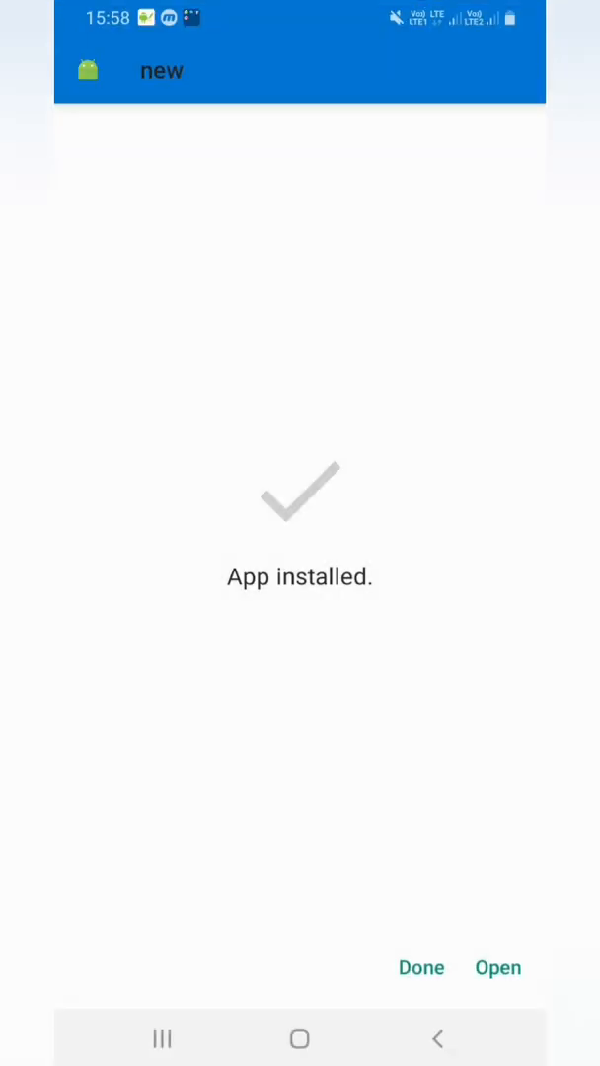
pyautogui.click(497, 967)
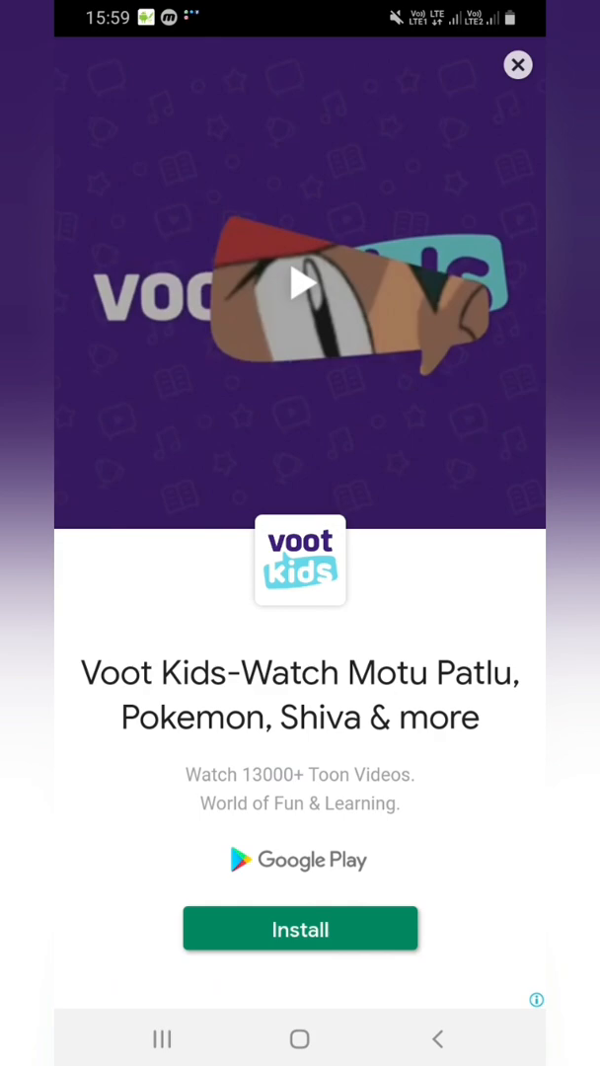
pyautogui.click(517, 65)
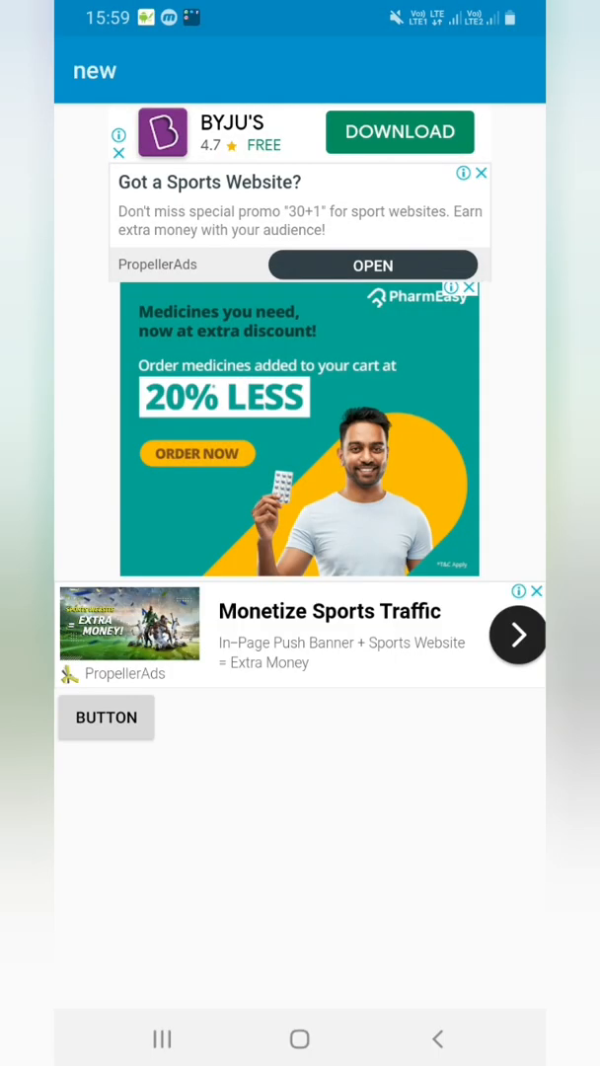